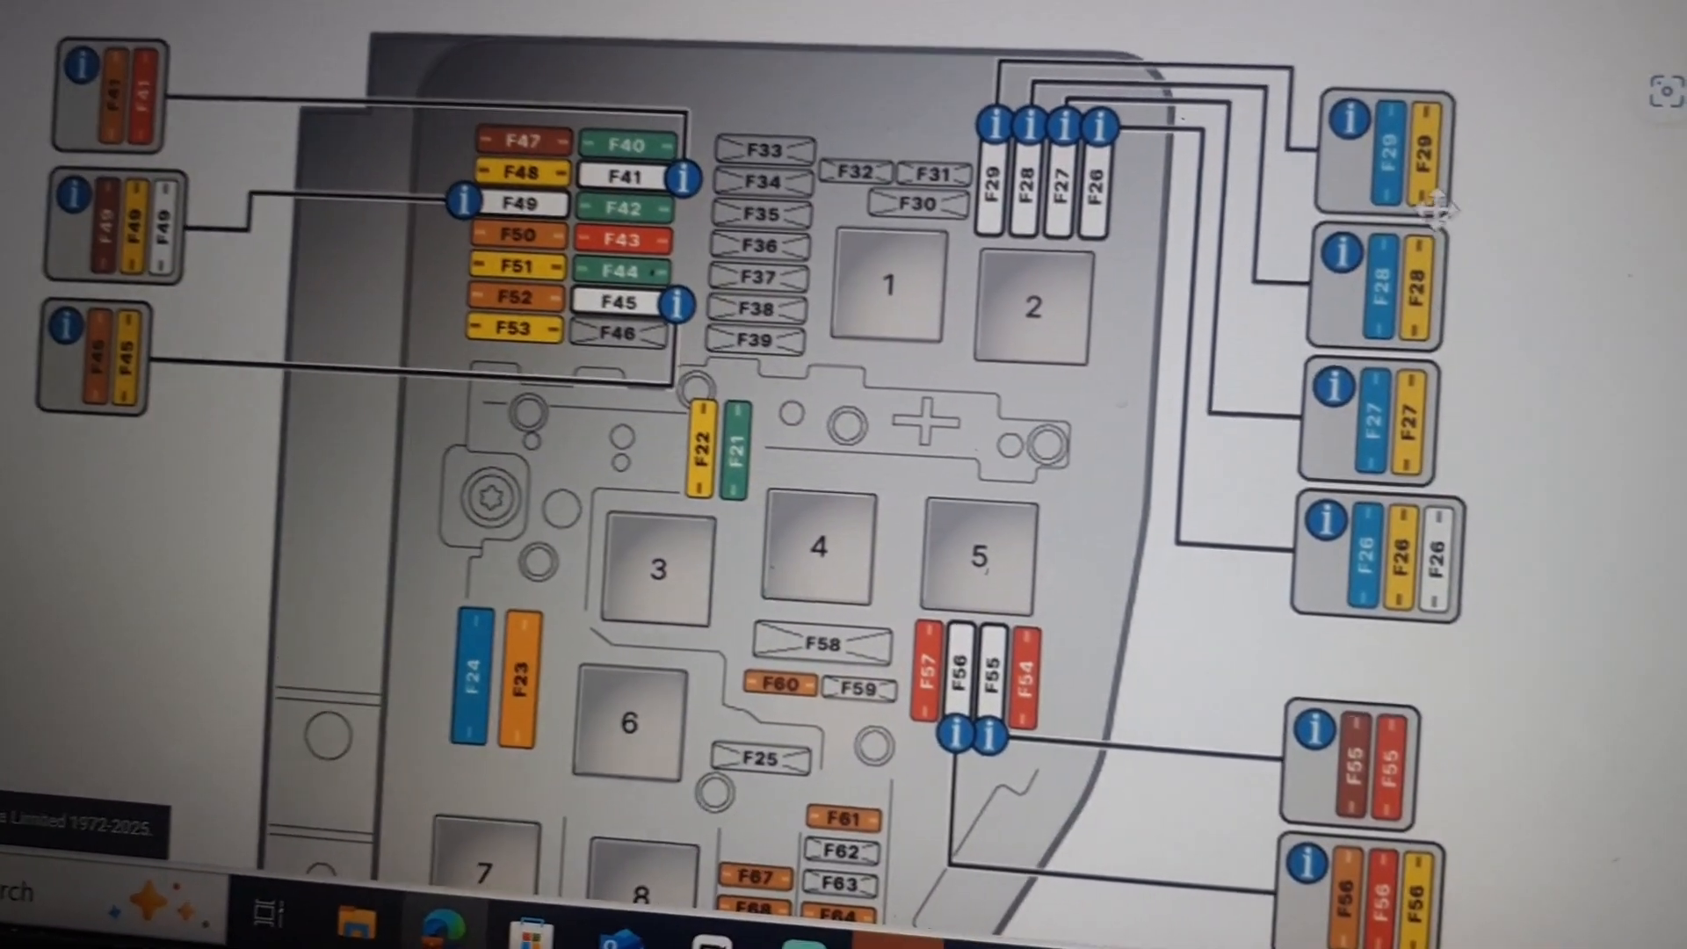
Identify fuse F67 in the engine bay diagram as 5A for driving mode, engine management and fuel additive control
{"action": "left_click", "coordinate": [1342, 116]}
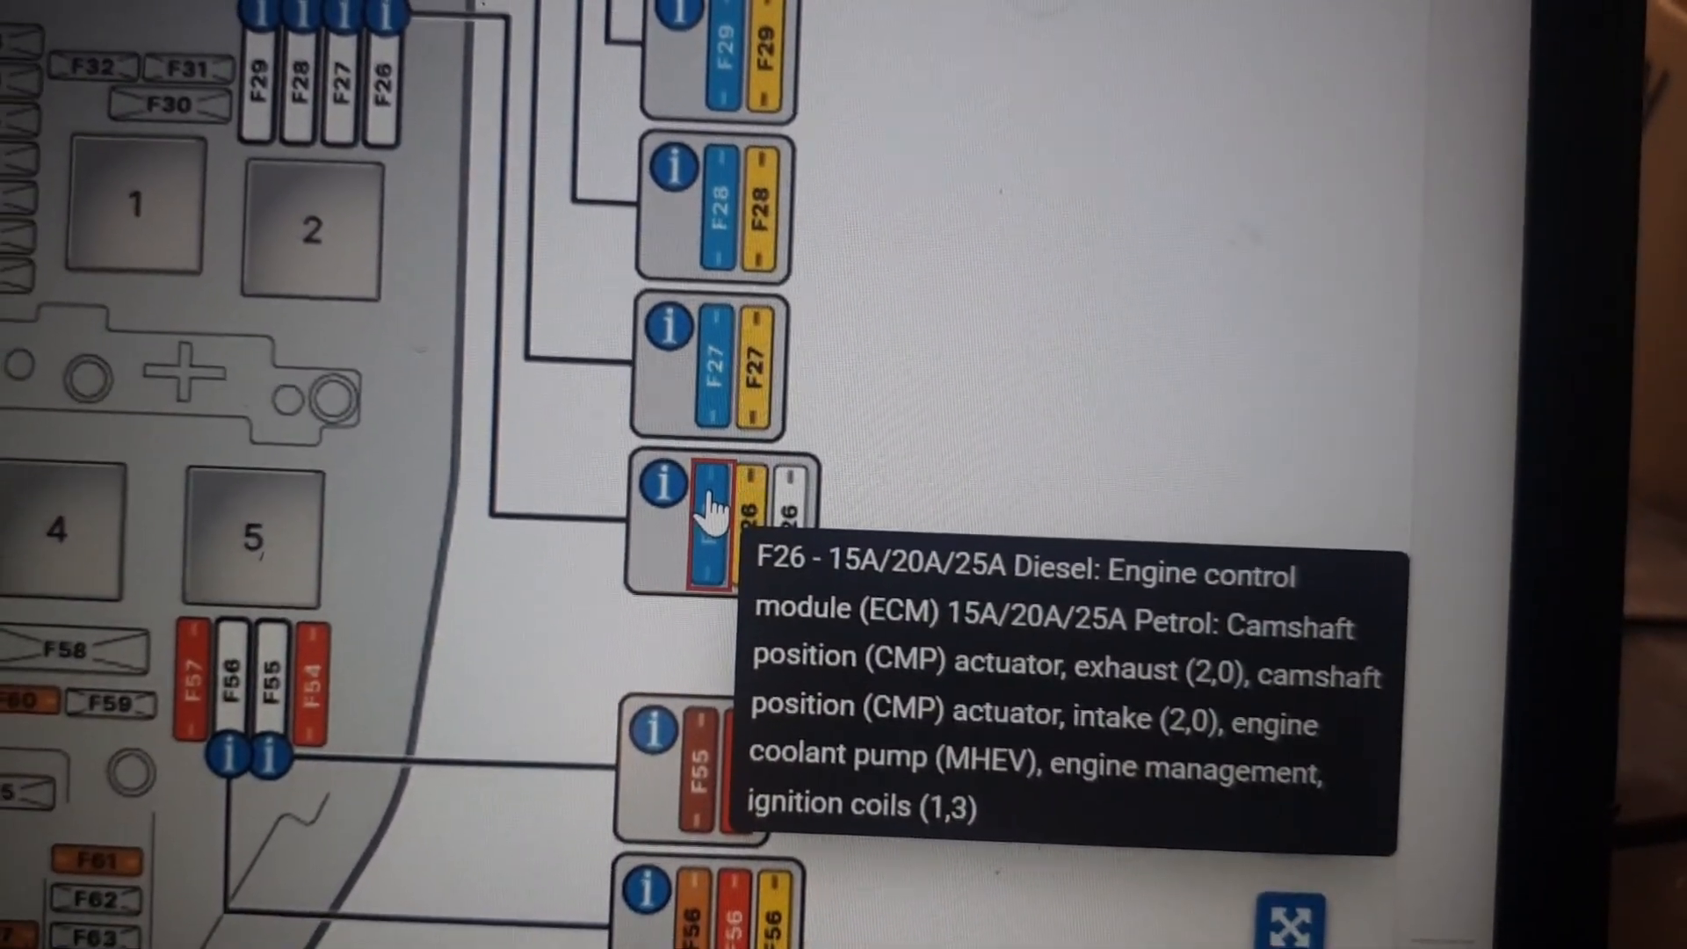
{"action": "scroll", "scroll_direction": "down", "scroll_amount": 3}
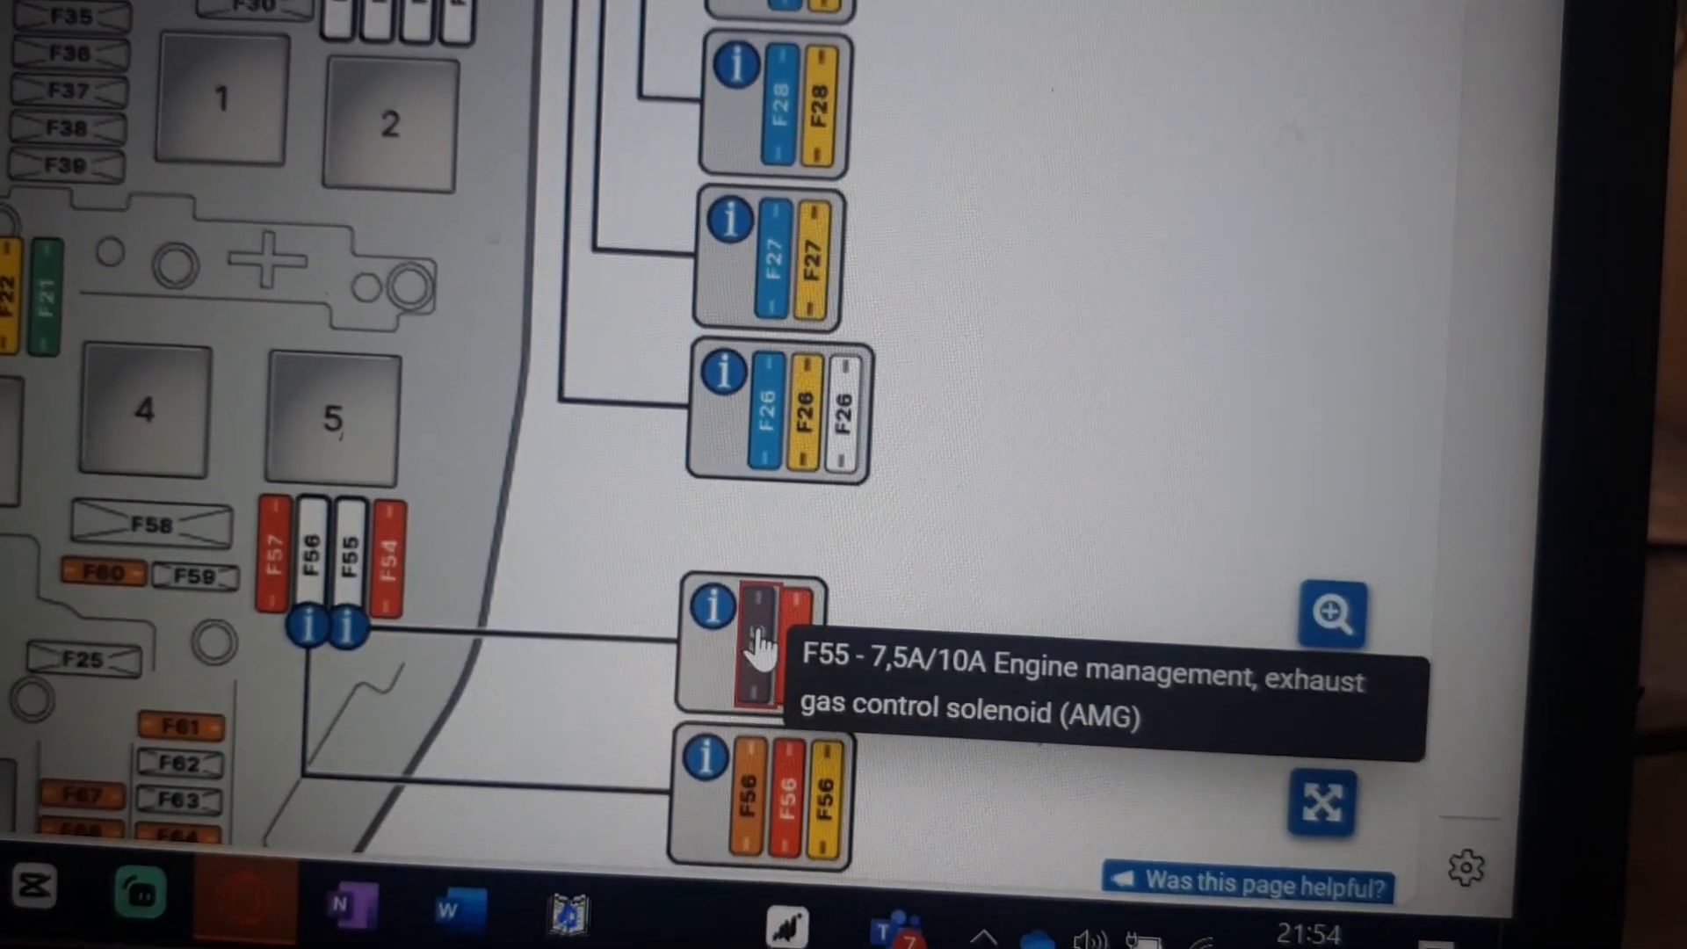
{"action": "left_click", "coordinate": [1334, 614]}
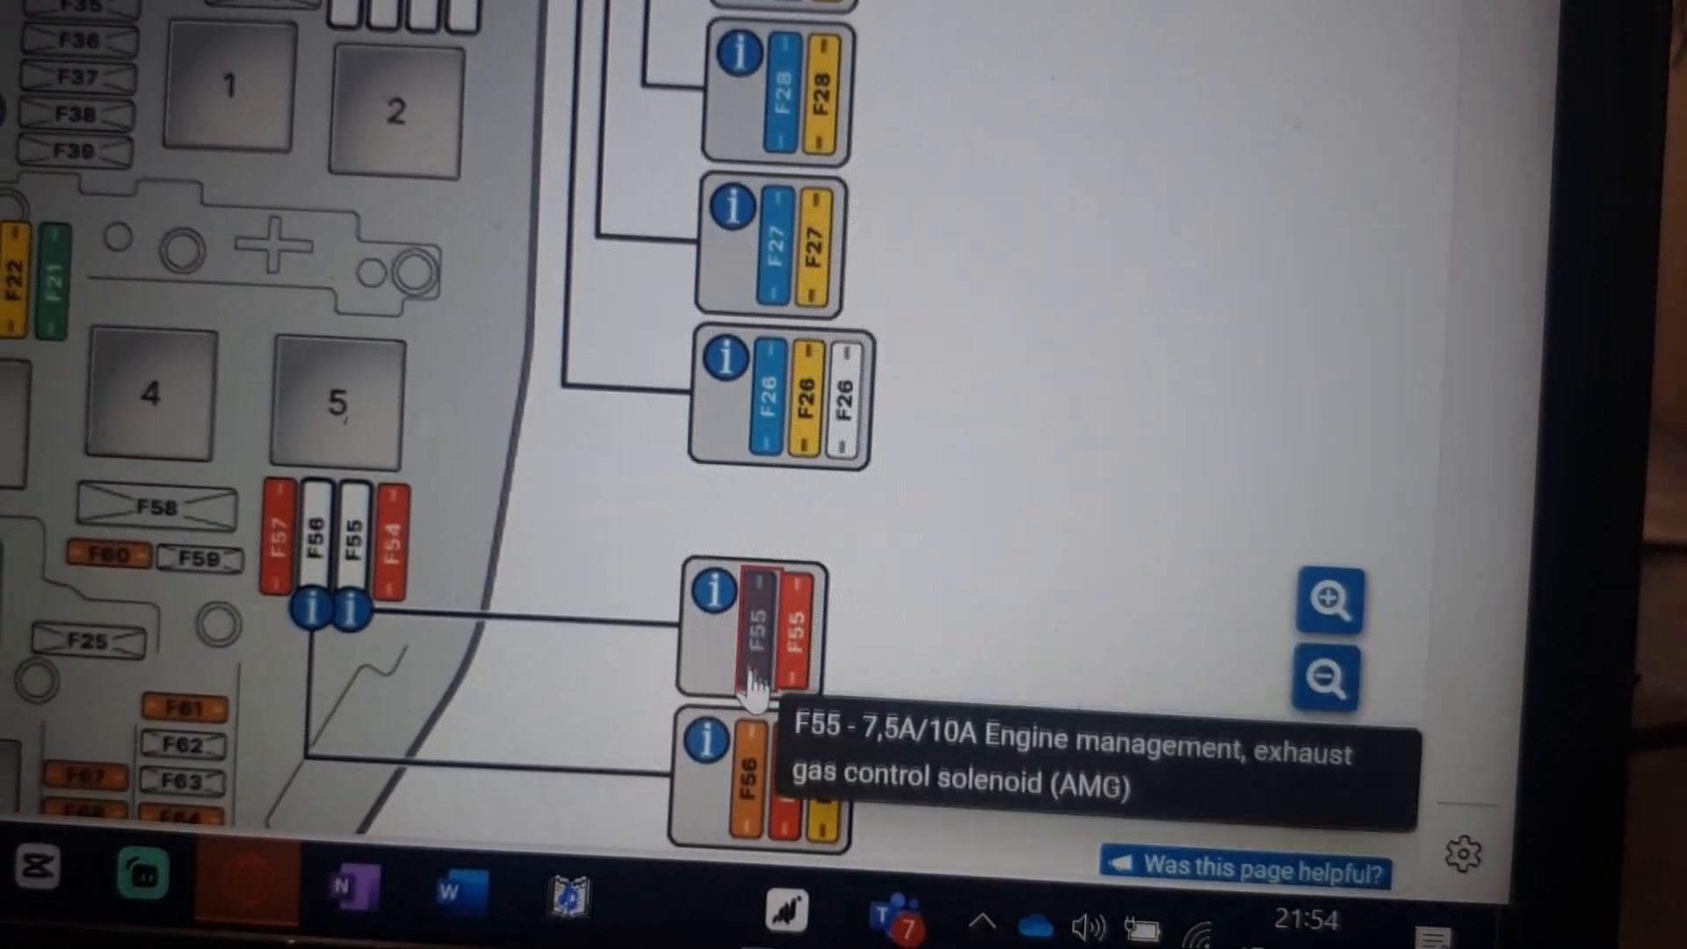
{"action": "mouse_move", "coordinate": [796, 801]}
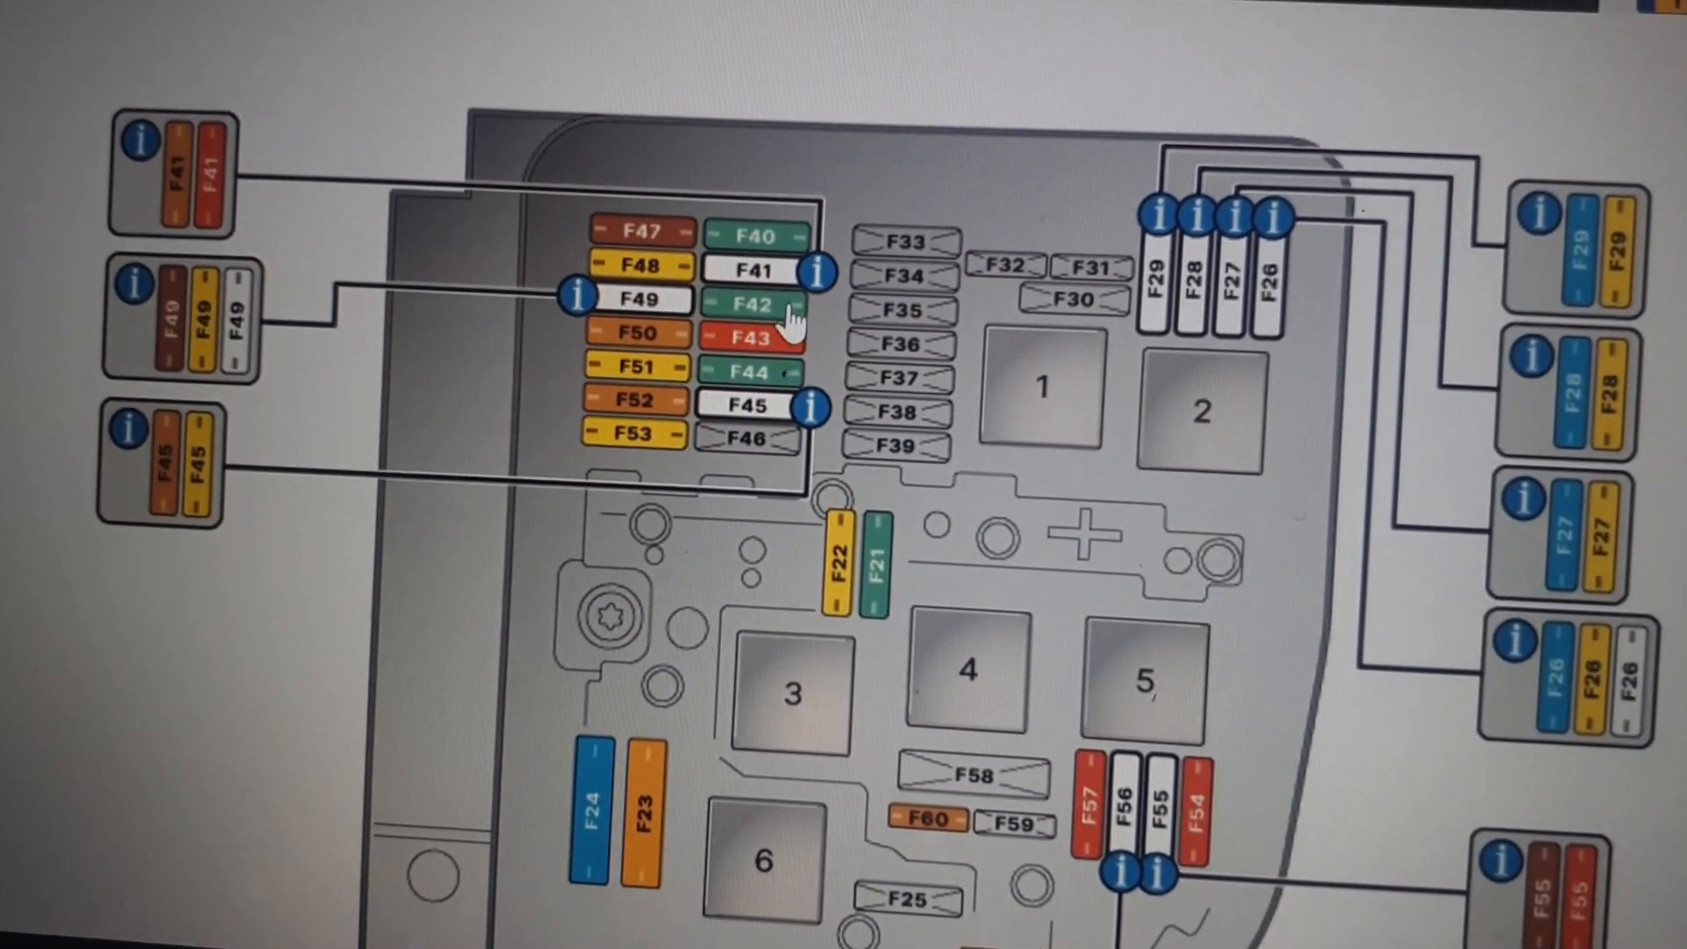
{"action": "mouse_move", "coordinate": [763, 311]}
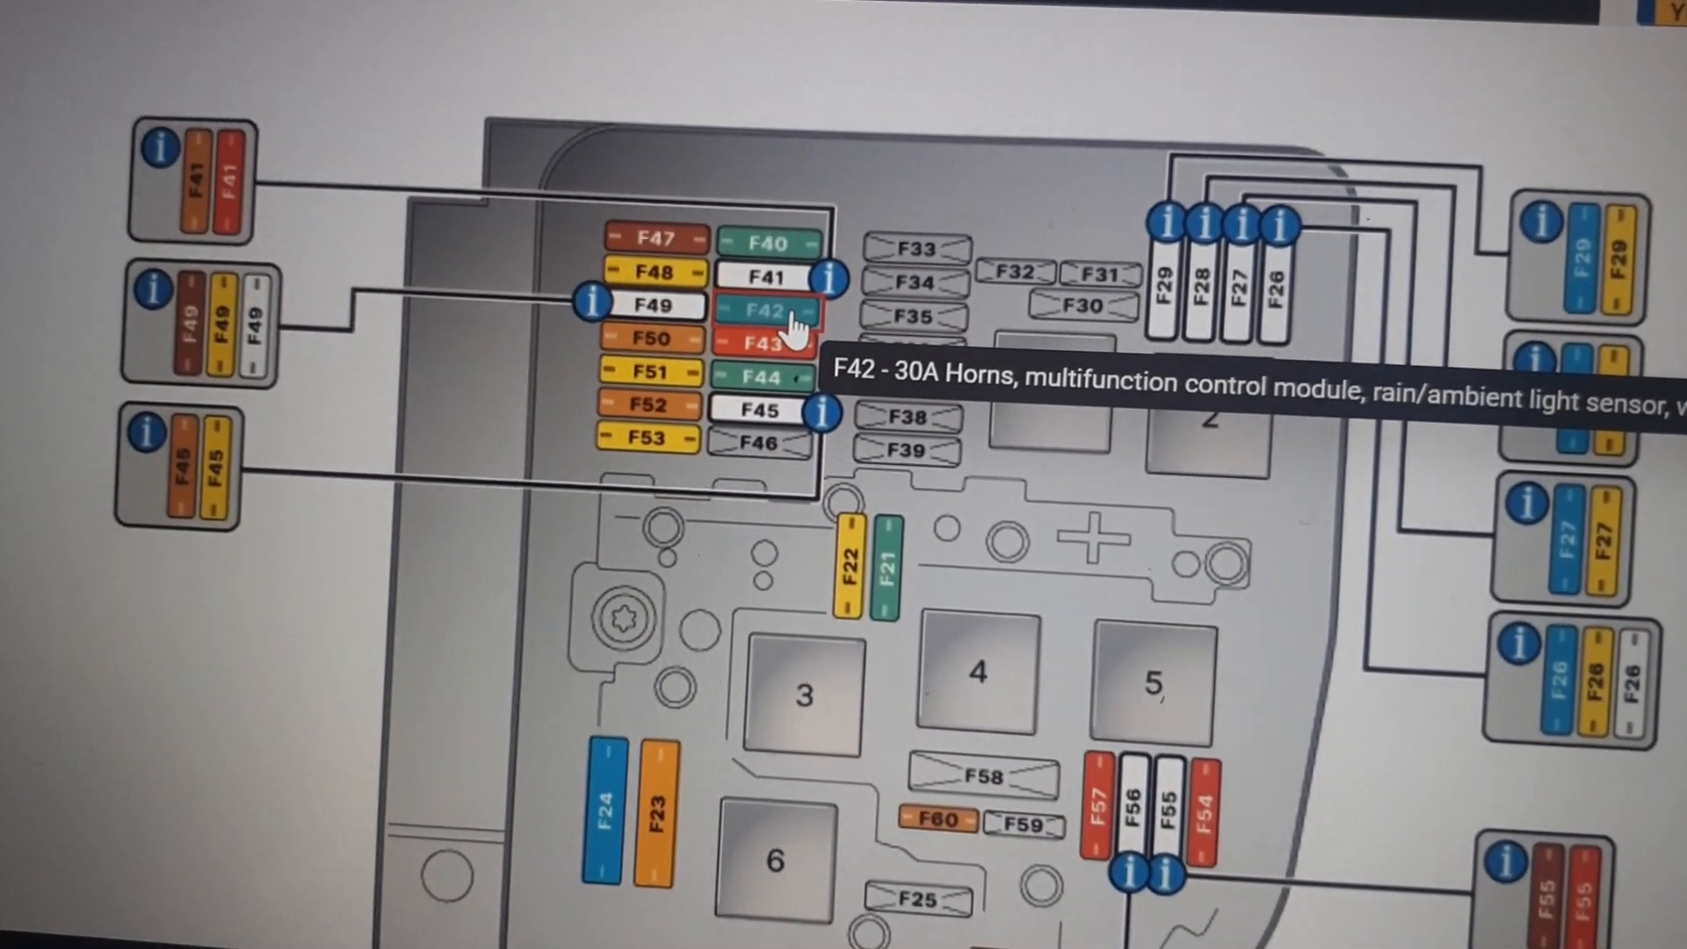
{"action": "mouse_move", "coordinate": [785, 355]}
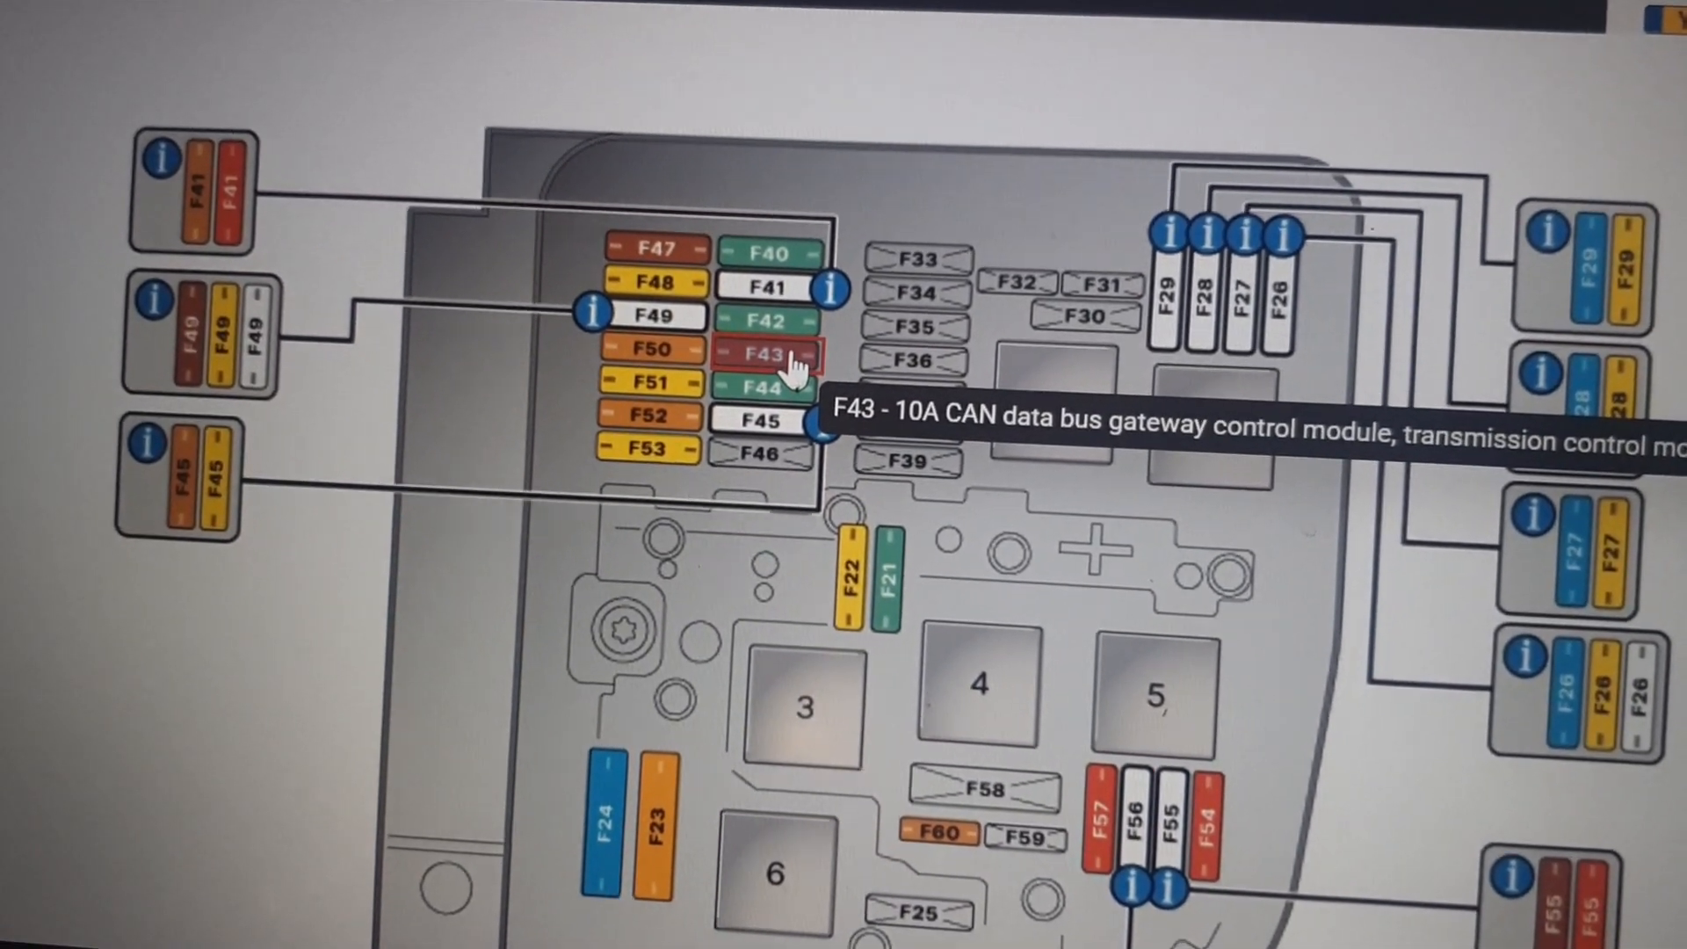
{"action": "mouse_move", "coordinate": [619, 474]}
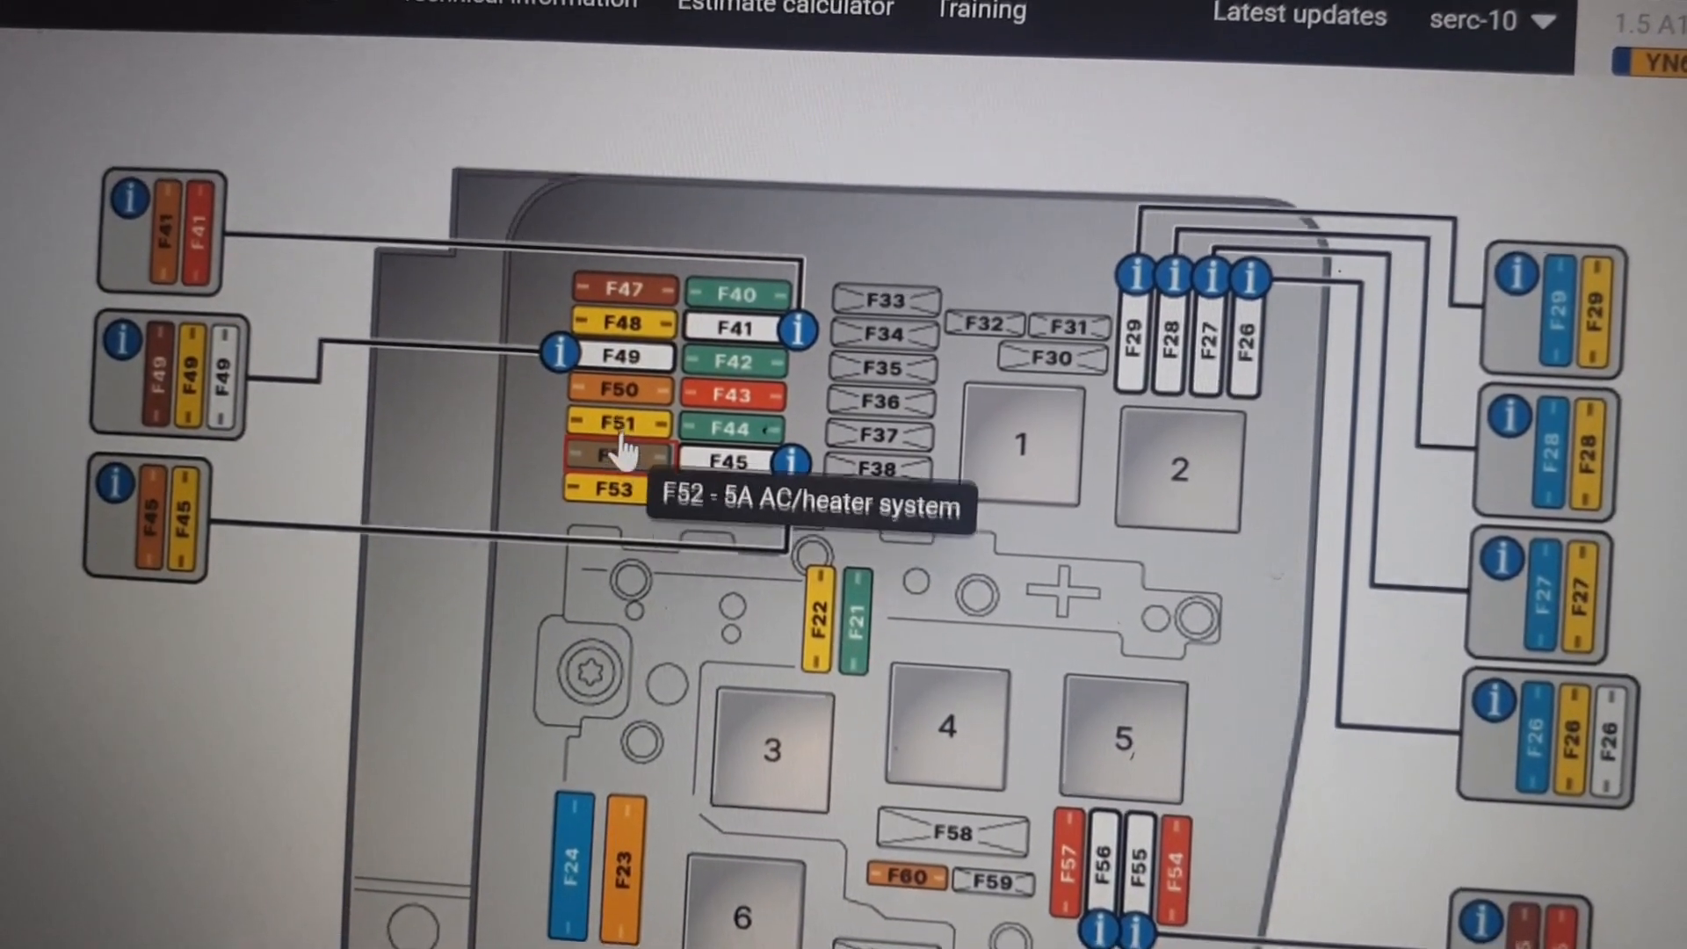
{"action": "mouse_move", "coordinate": [624, 398]}
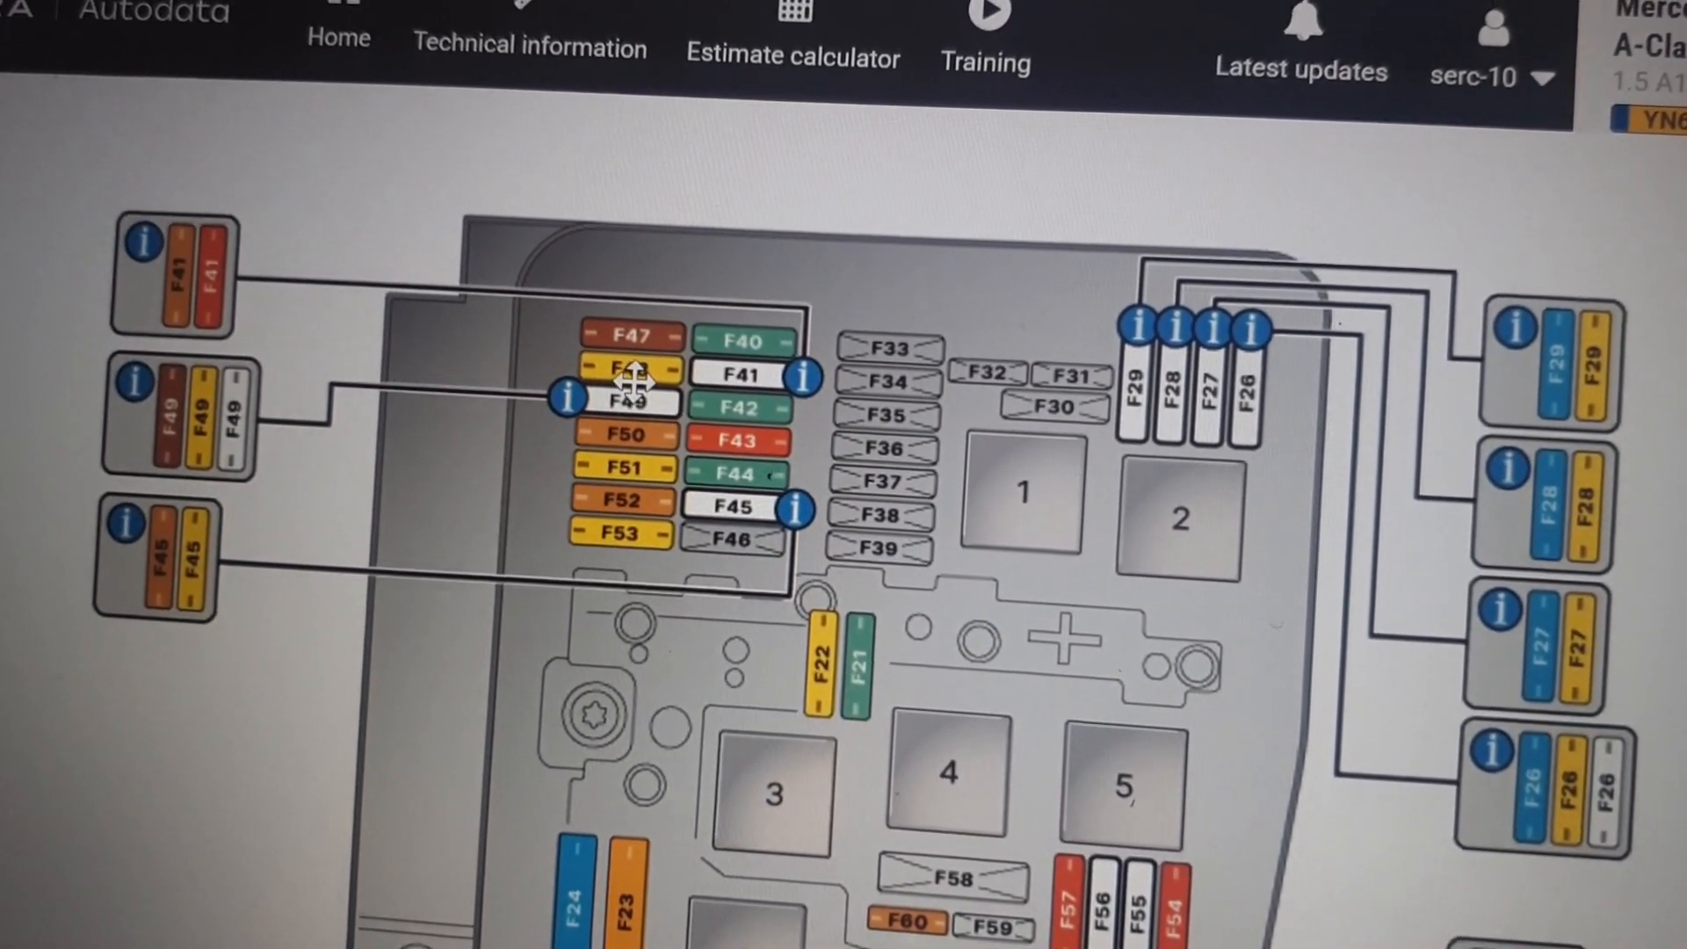
{"action": "mouse_move", "coordinate": [624, 370]}
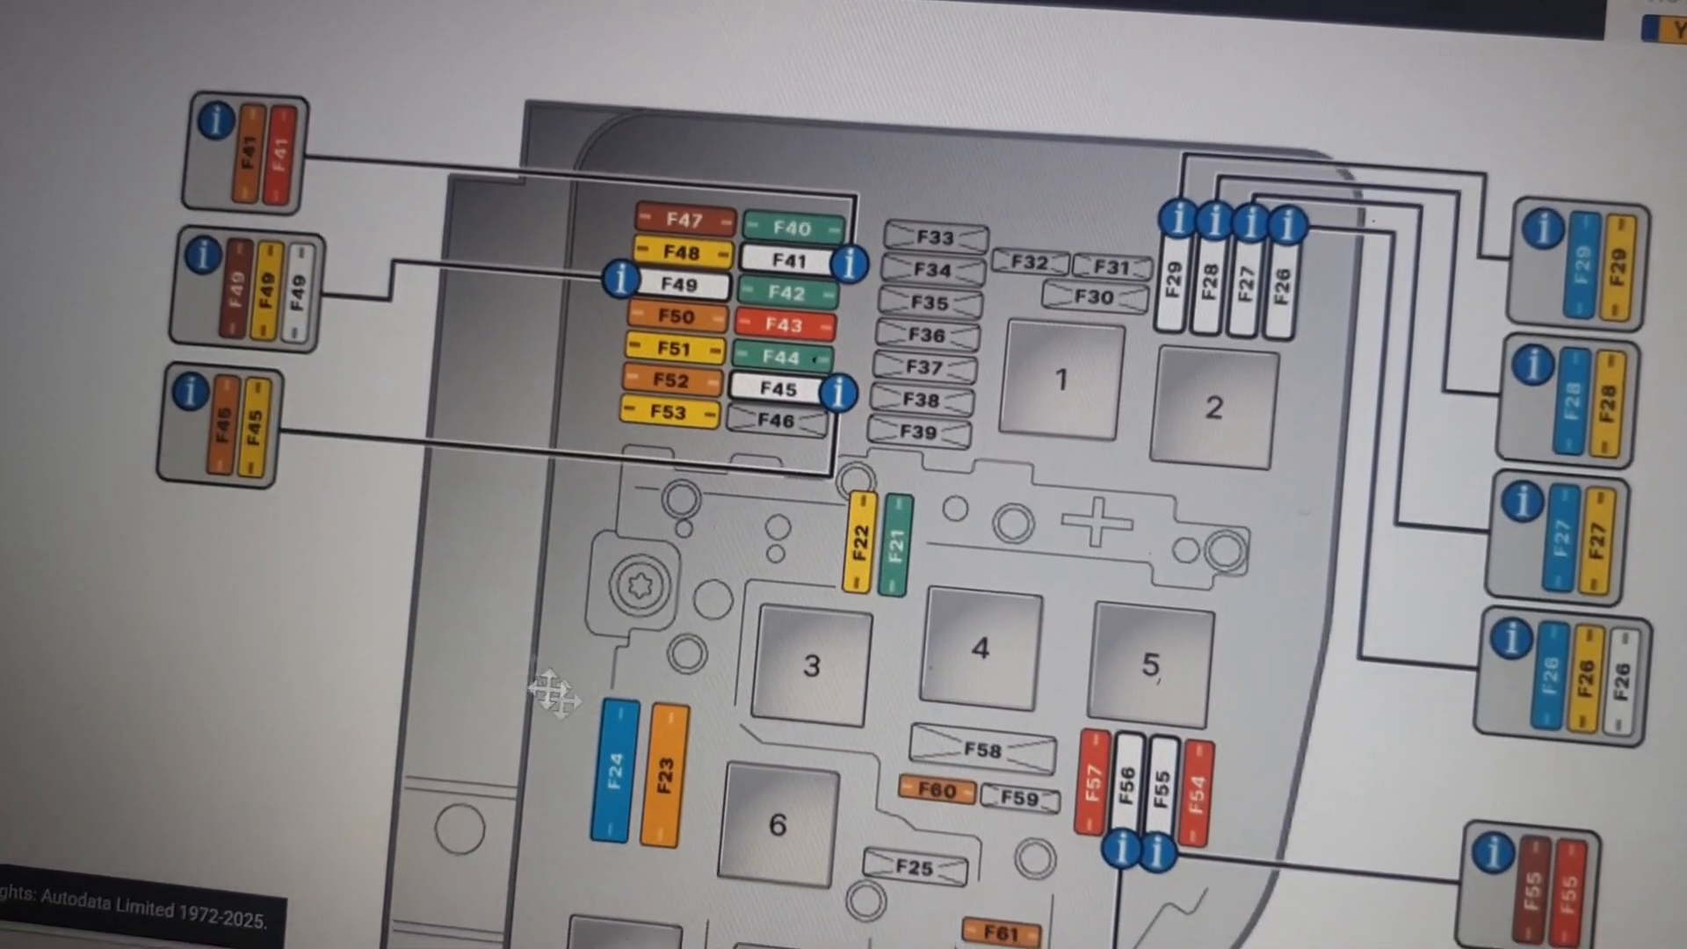
{"action": "mouse_move", "coordinate": [538, 743]}
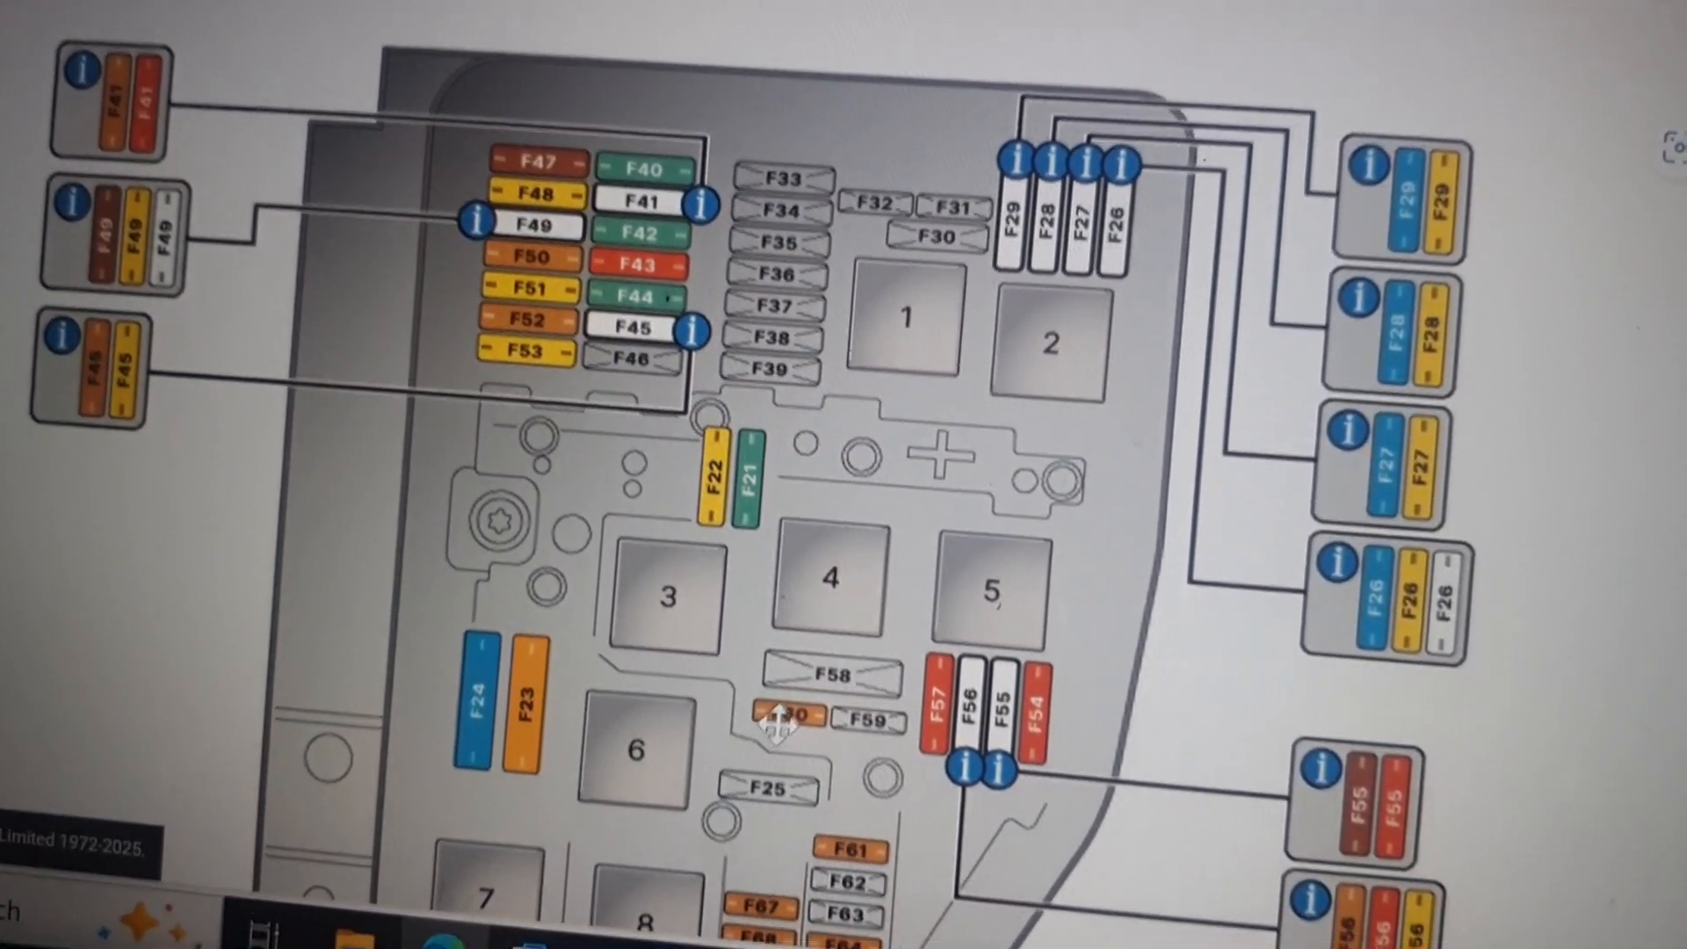
{"action": "mouse_move", "coordinate": [786, 715]}
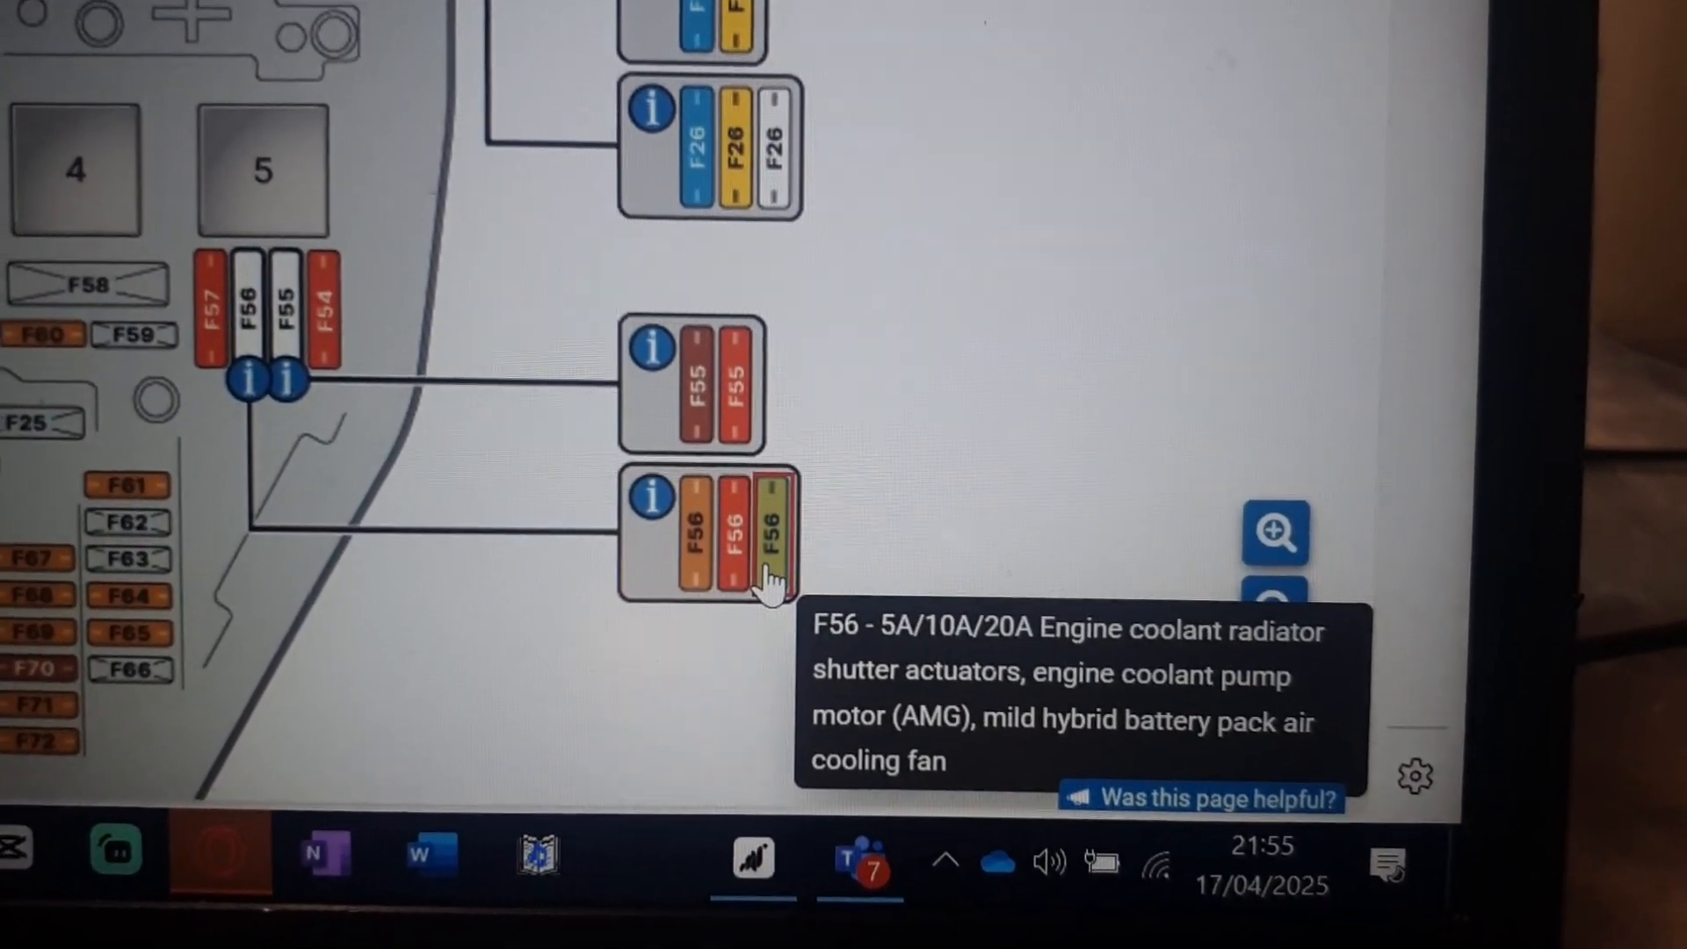
{"action": "left_click", "coordinate": [1274, 594]}
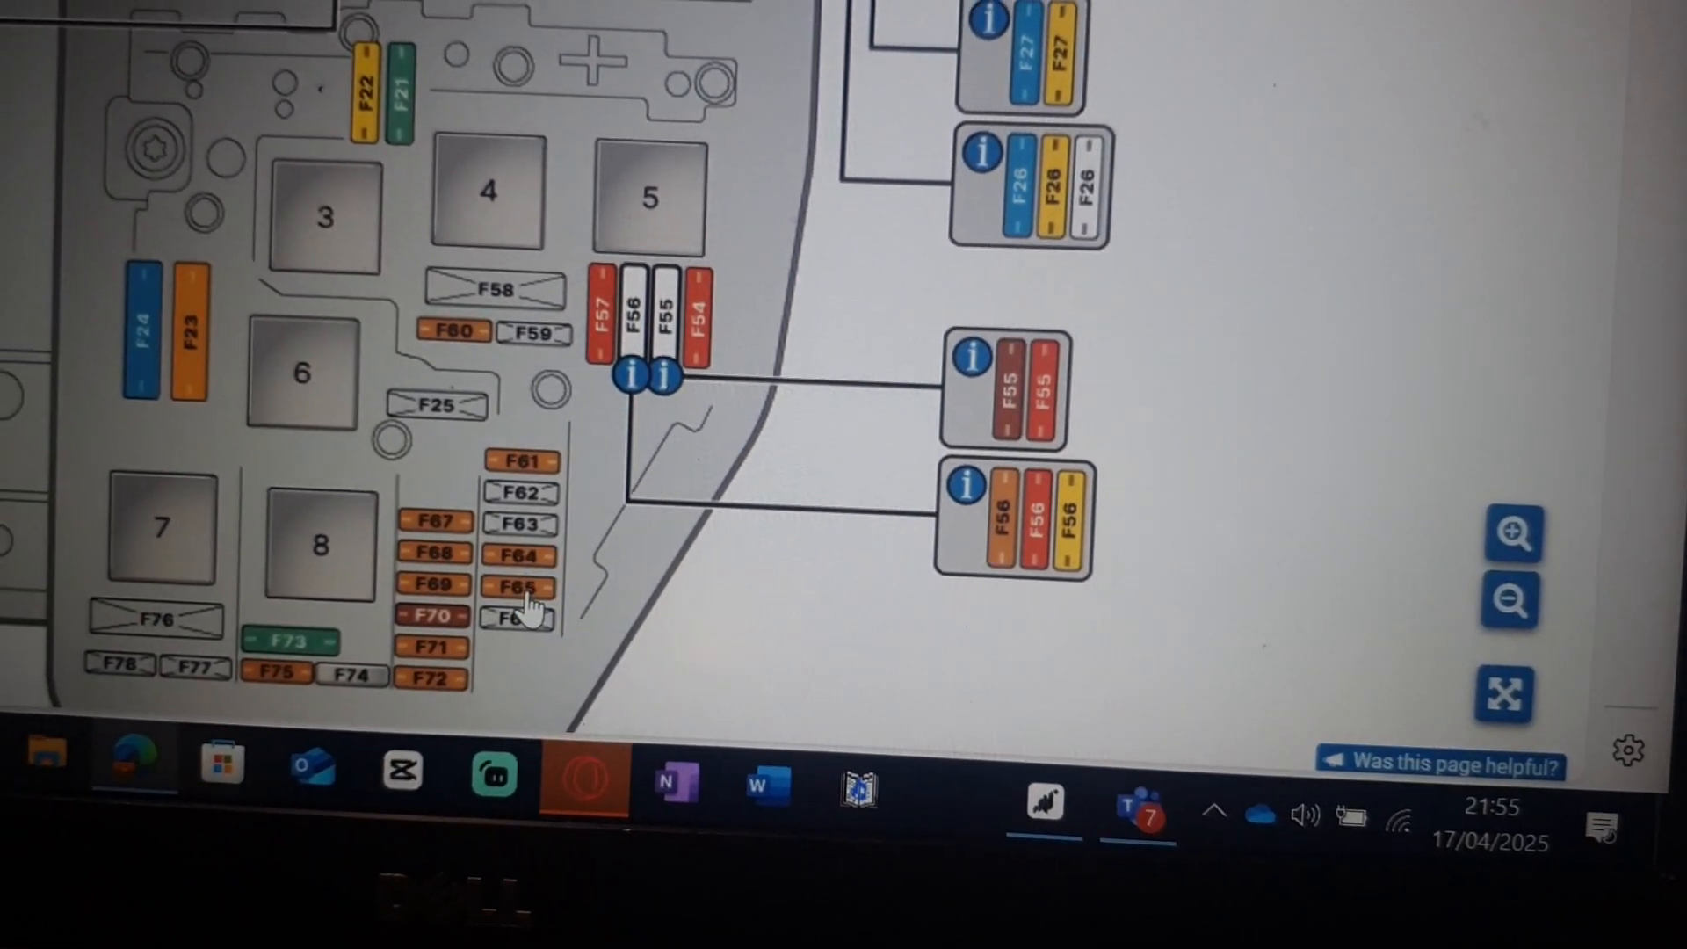
{"action": "mouse_move", "coordinate": [484, 522]}
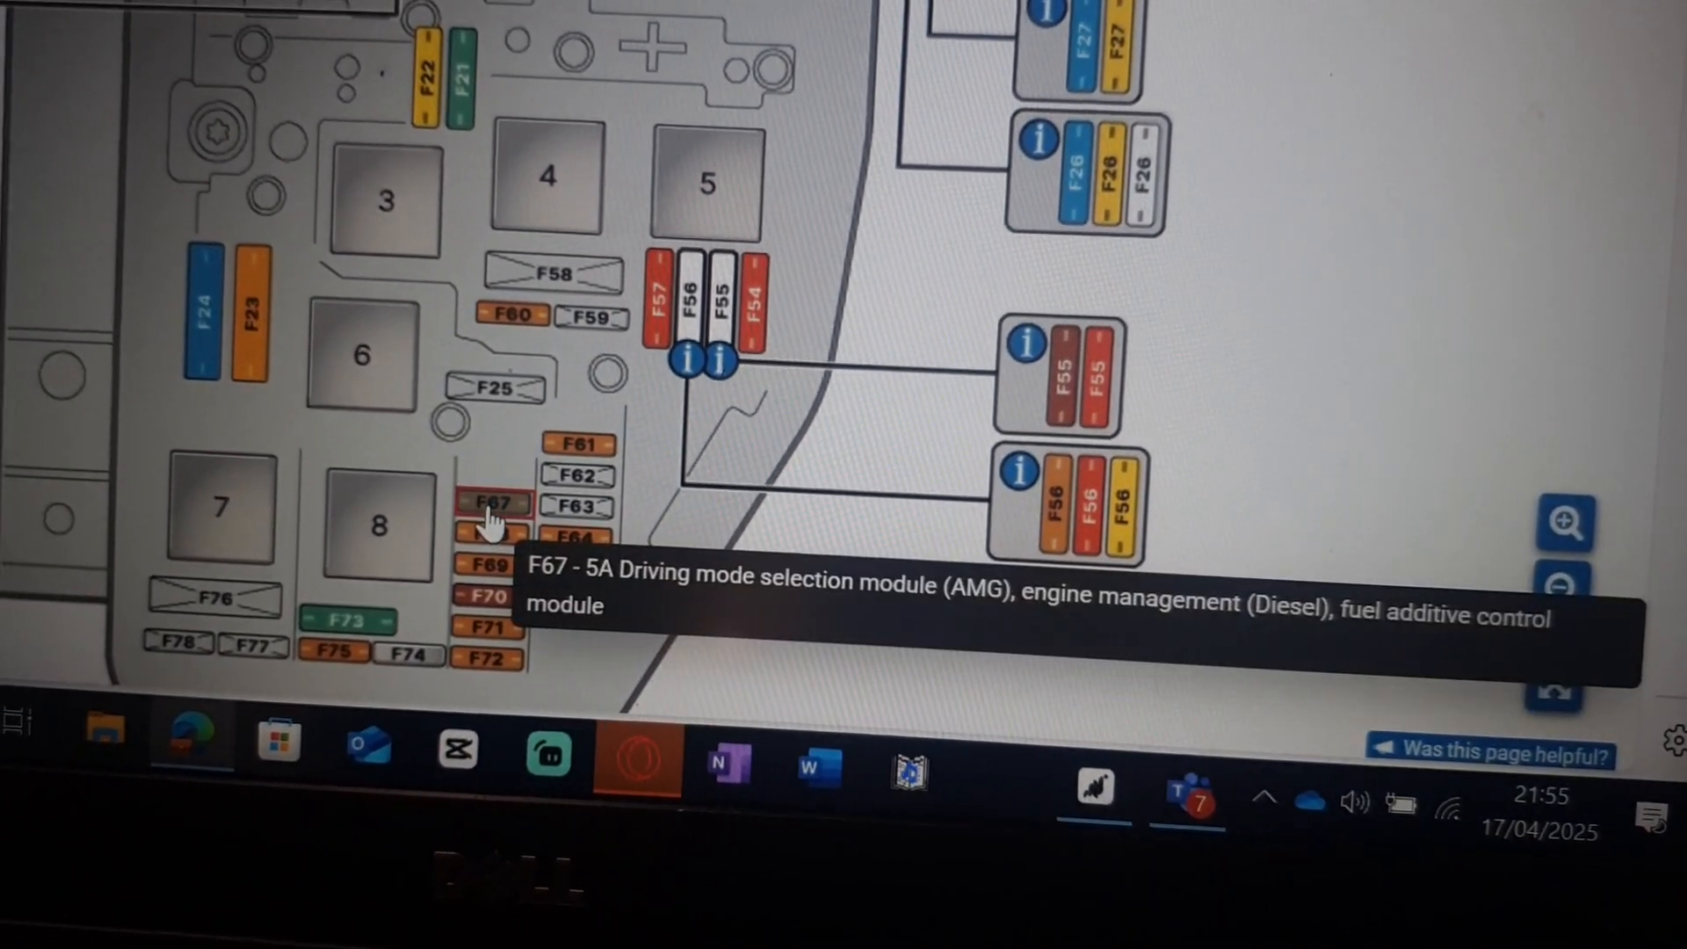
{"action": "mouse_move", "coordinate": [525, 529]}
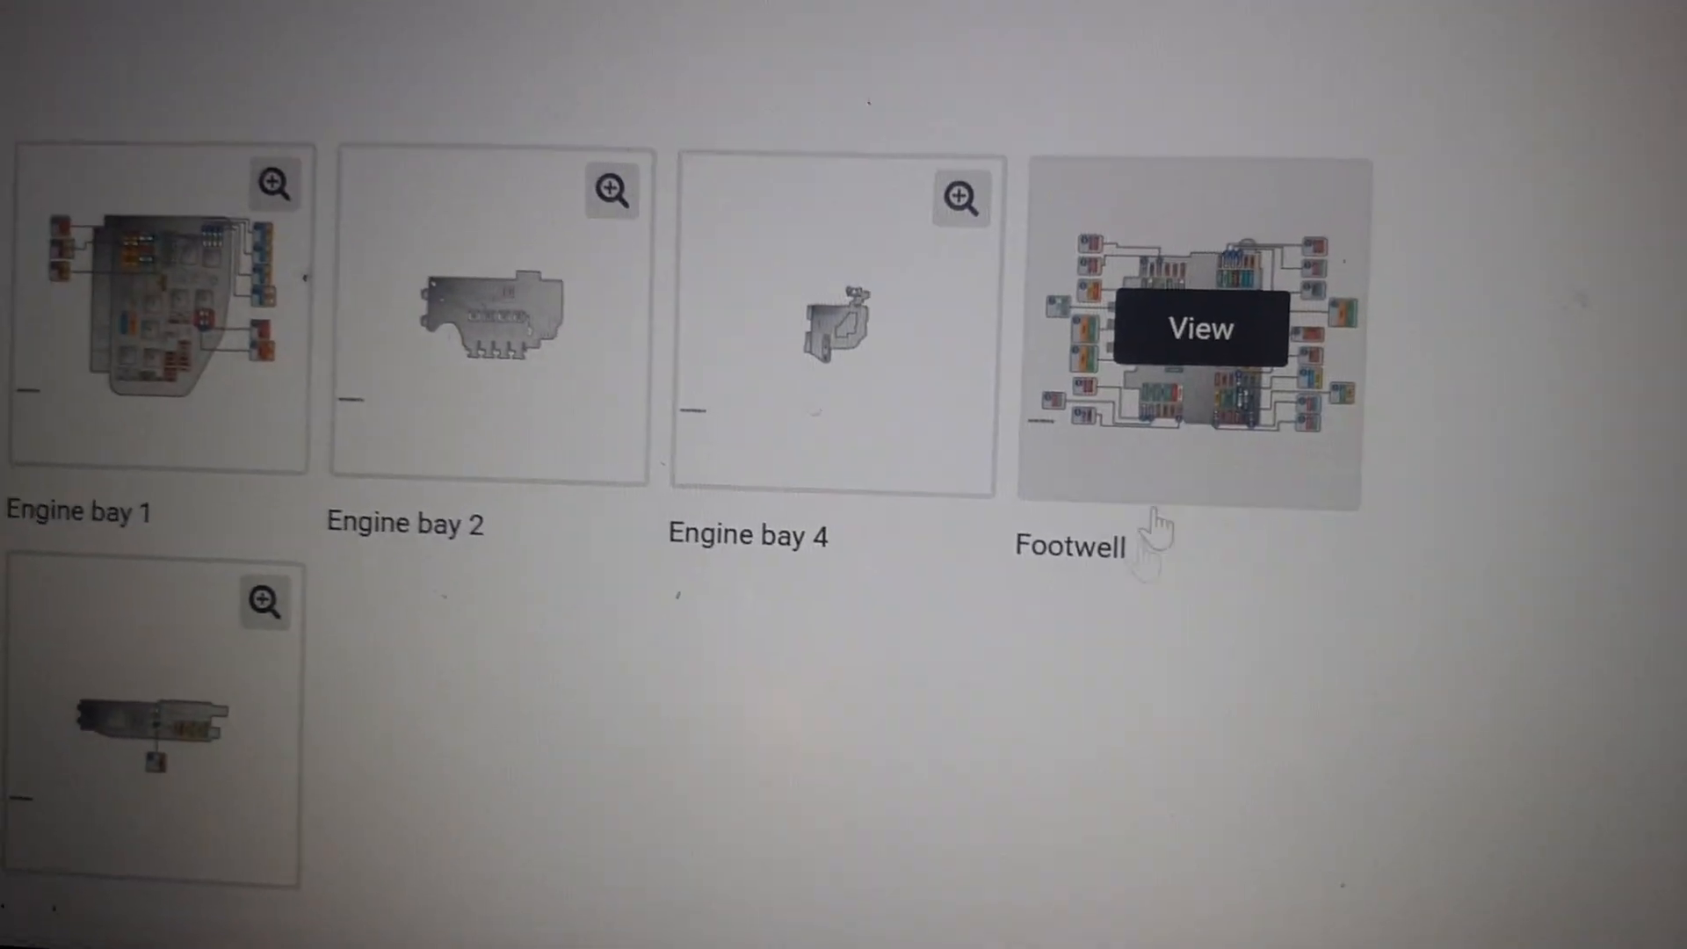
View the Footwell fuse box diagram and look over its fuse positions and callout labels
{"action": "left_click", "coordinate": [1198, 328]}
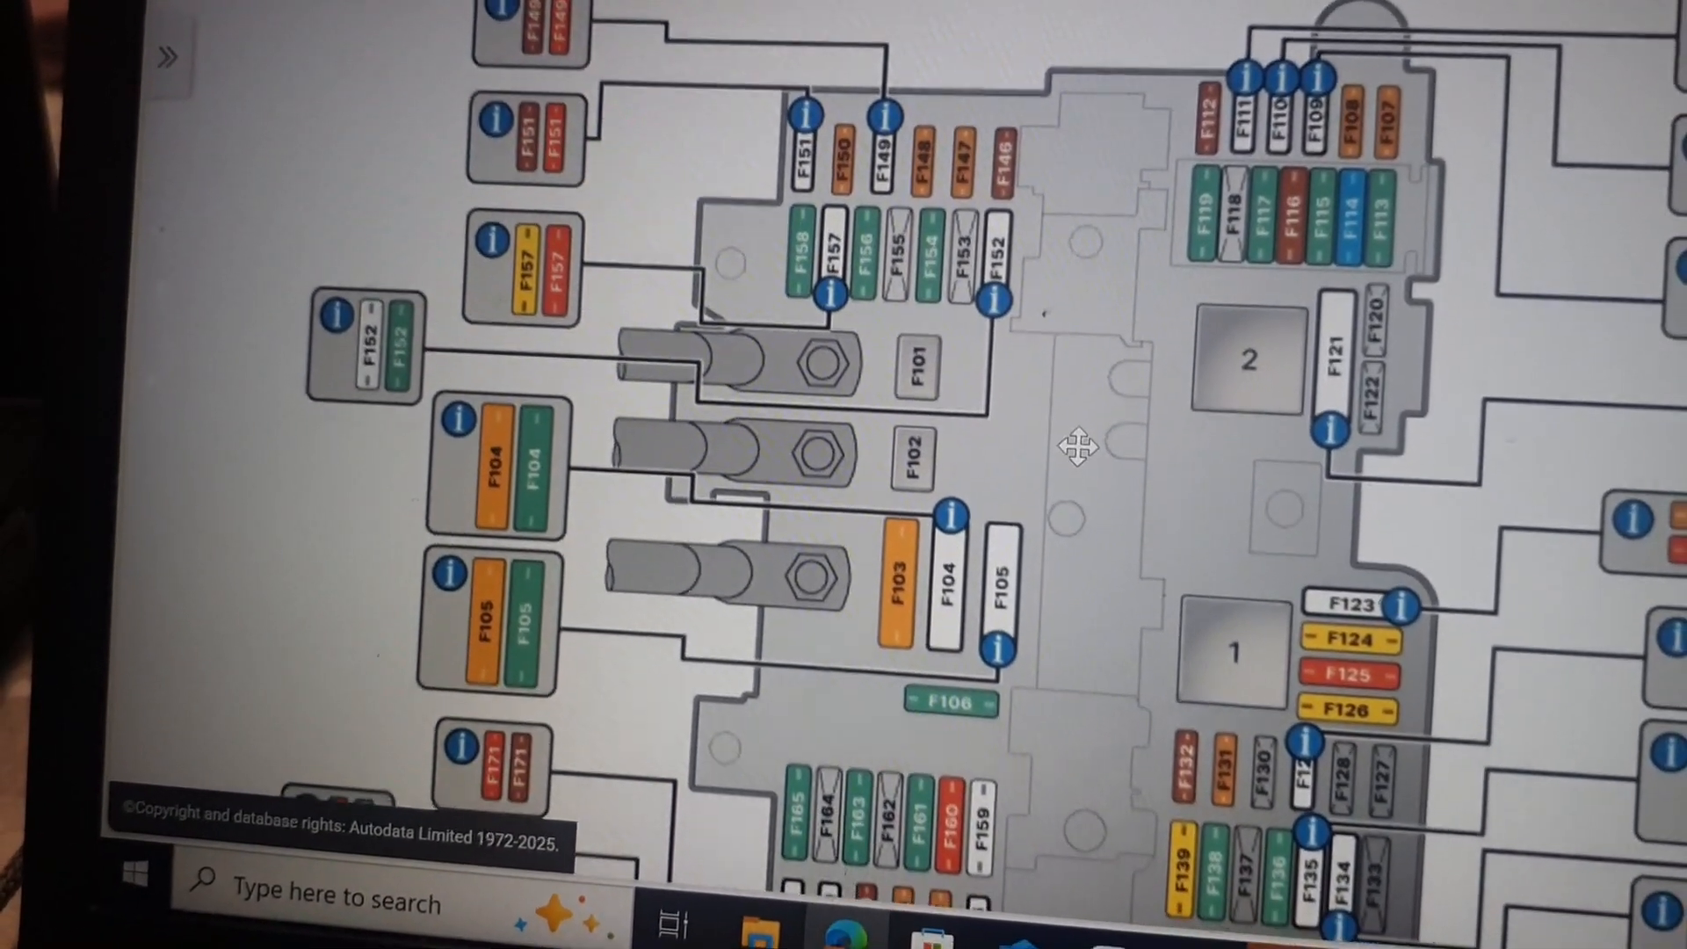
{"action": "scroll", "scroll_direction": "down", "scroll_amount": 3}
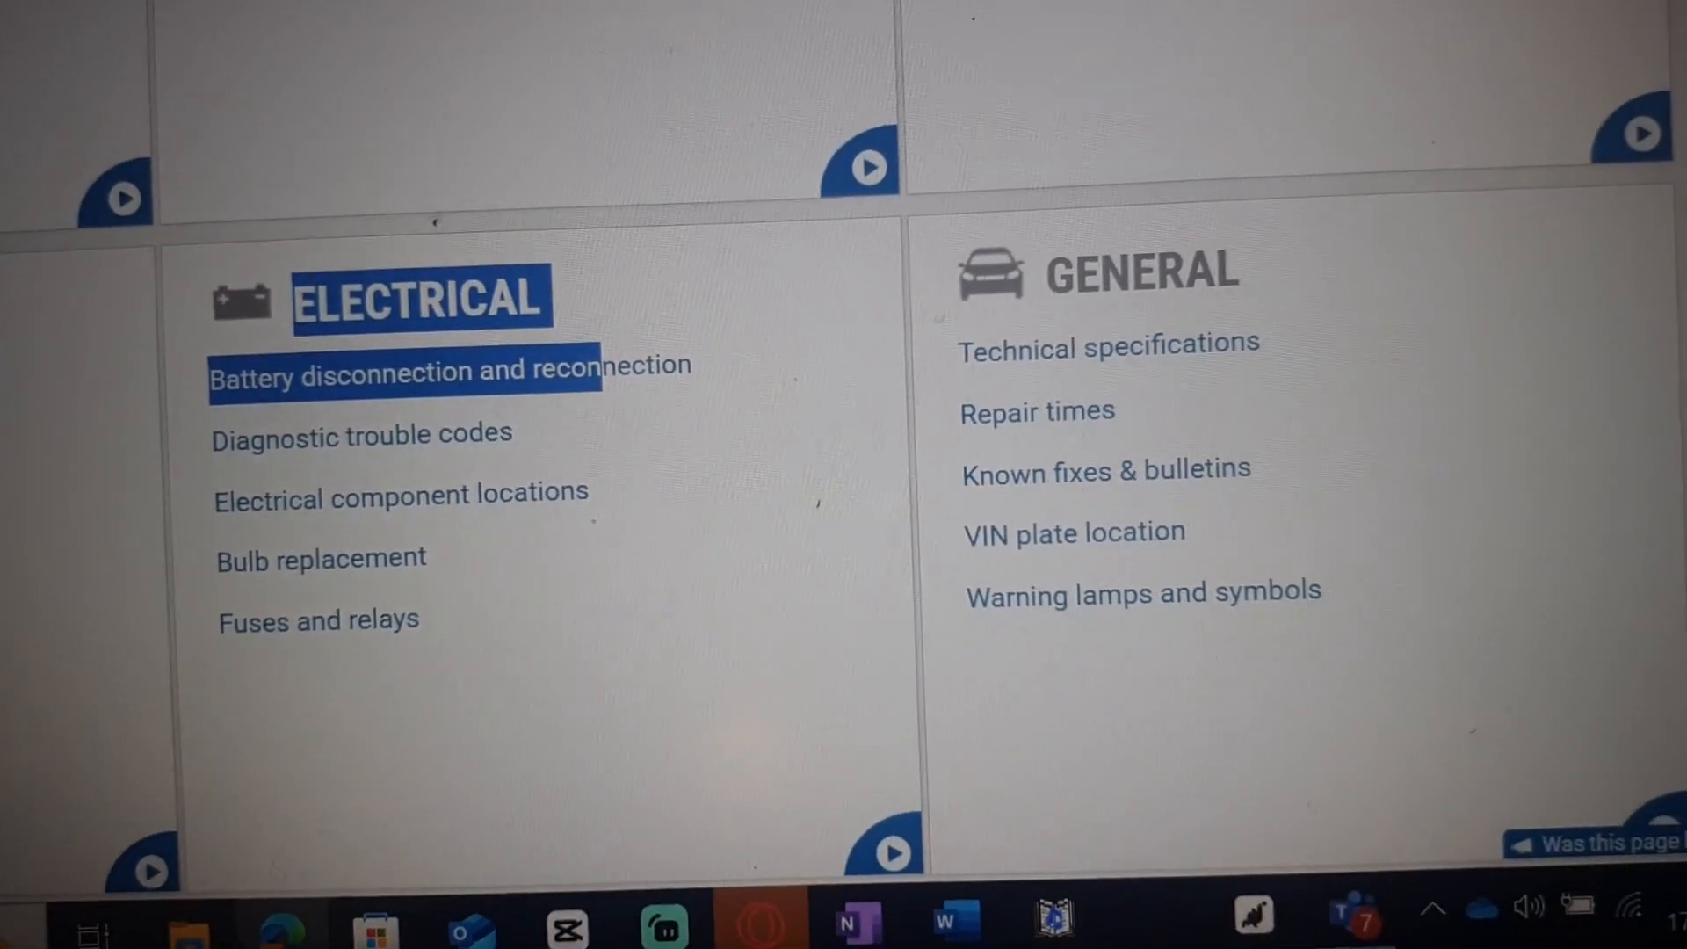
Scroll through the Powertrain, Chassis, Electrical and General sections of the vehicle menu
{"action": "scroll", "scroll_direction": "up", "scroll_amount": 3}
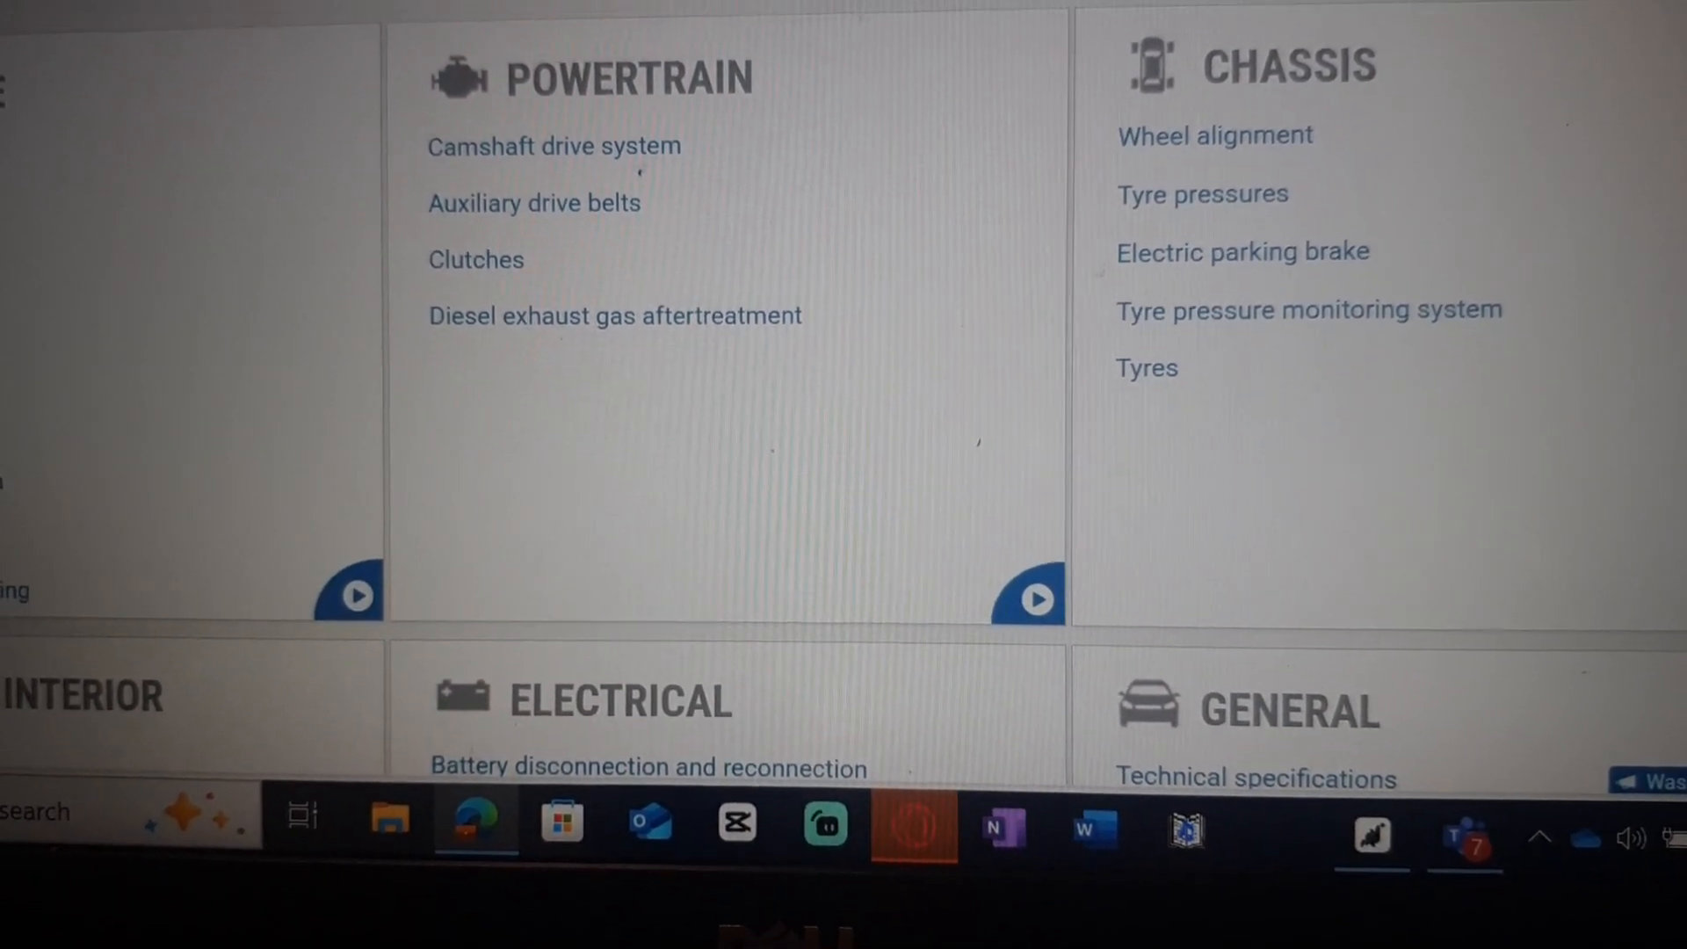
{"action": "scroll", "scroll_direction": "down", "scroll_amount": 3}
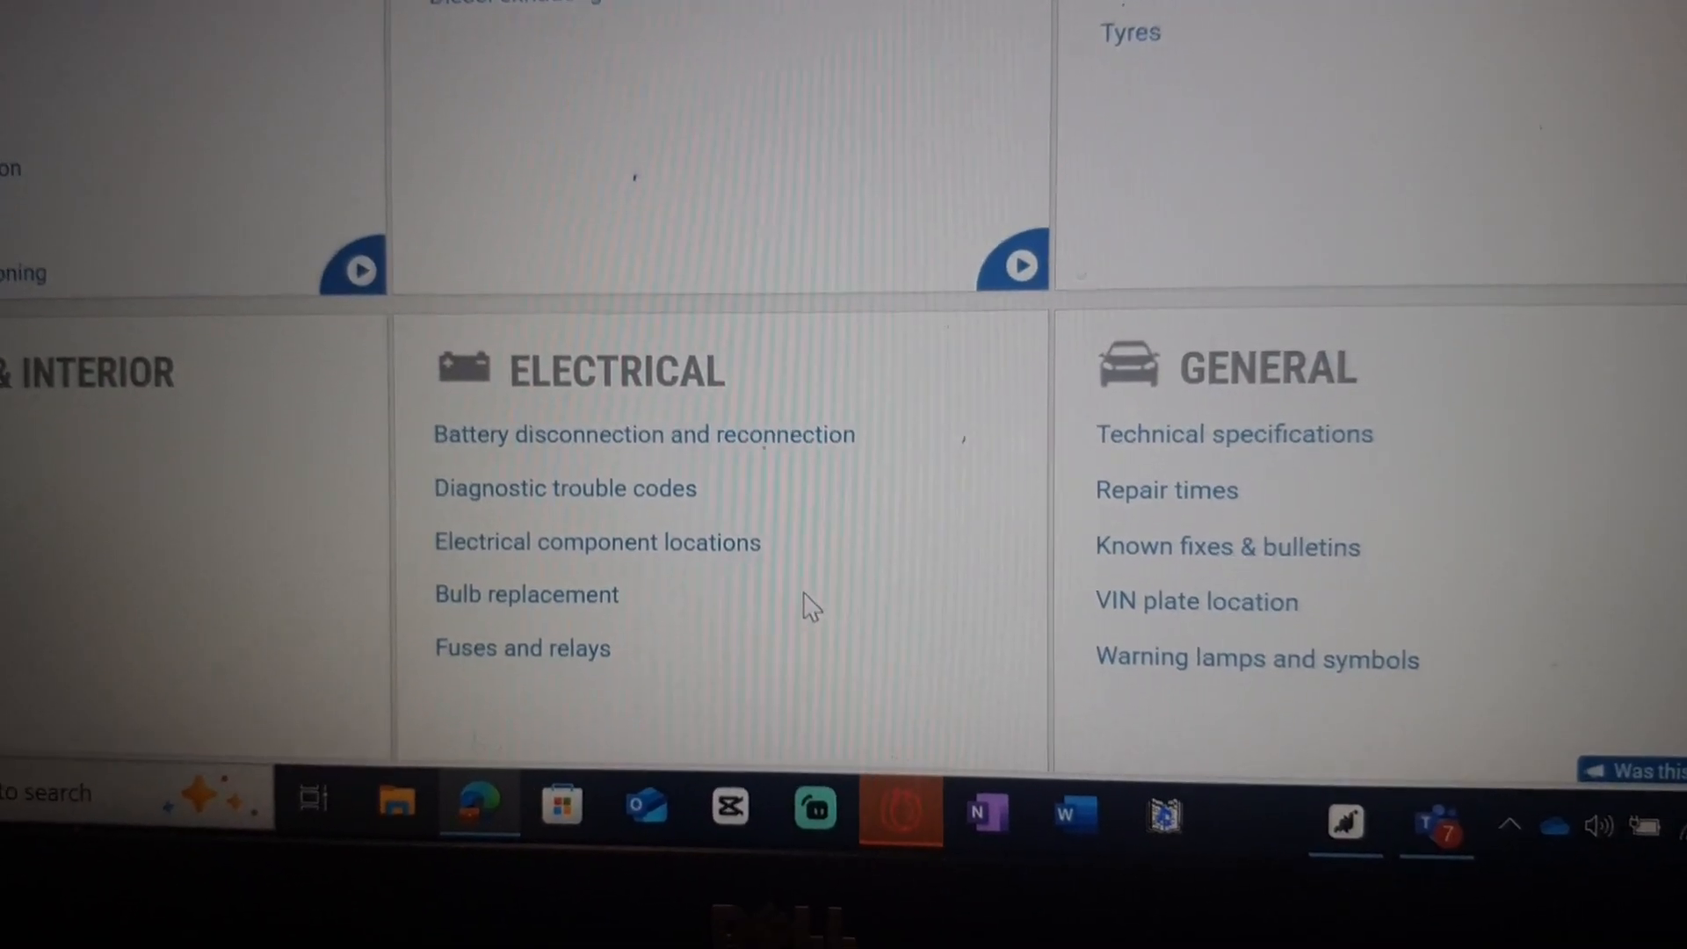
{"action": "scroll", "scroll_direction": "down", "scroll_amount": 3}
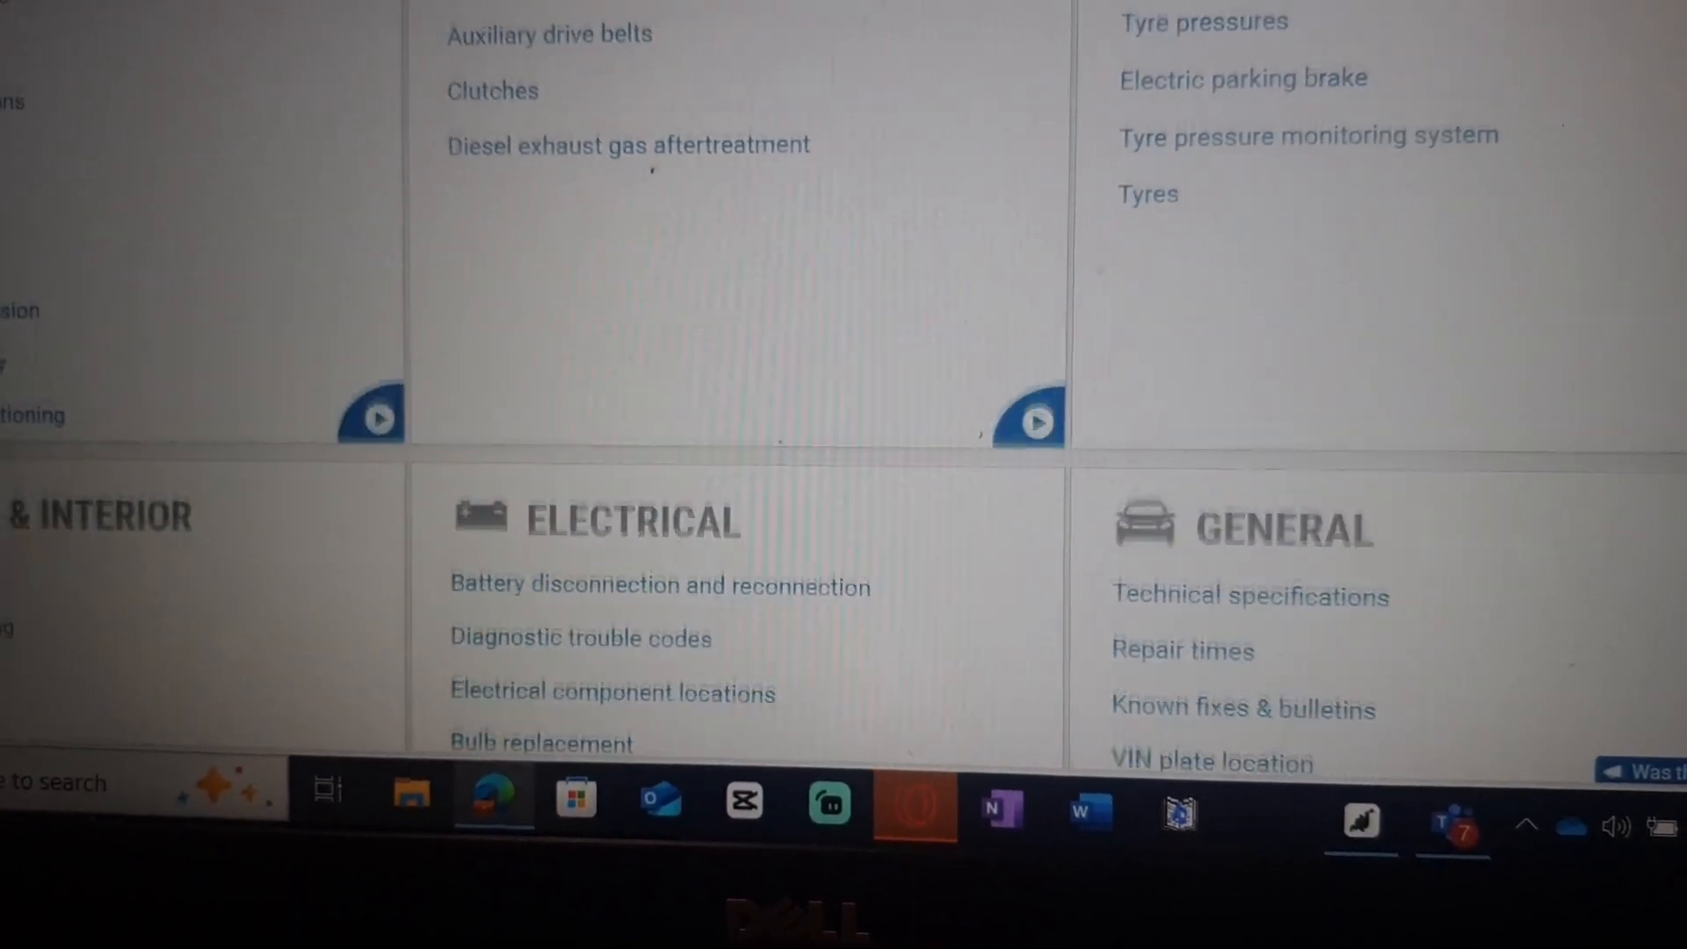
{"action": "scroll", "scroll_direction": "up", "scroll_amount": 3}
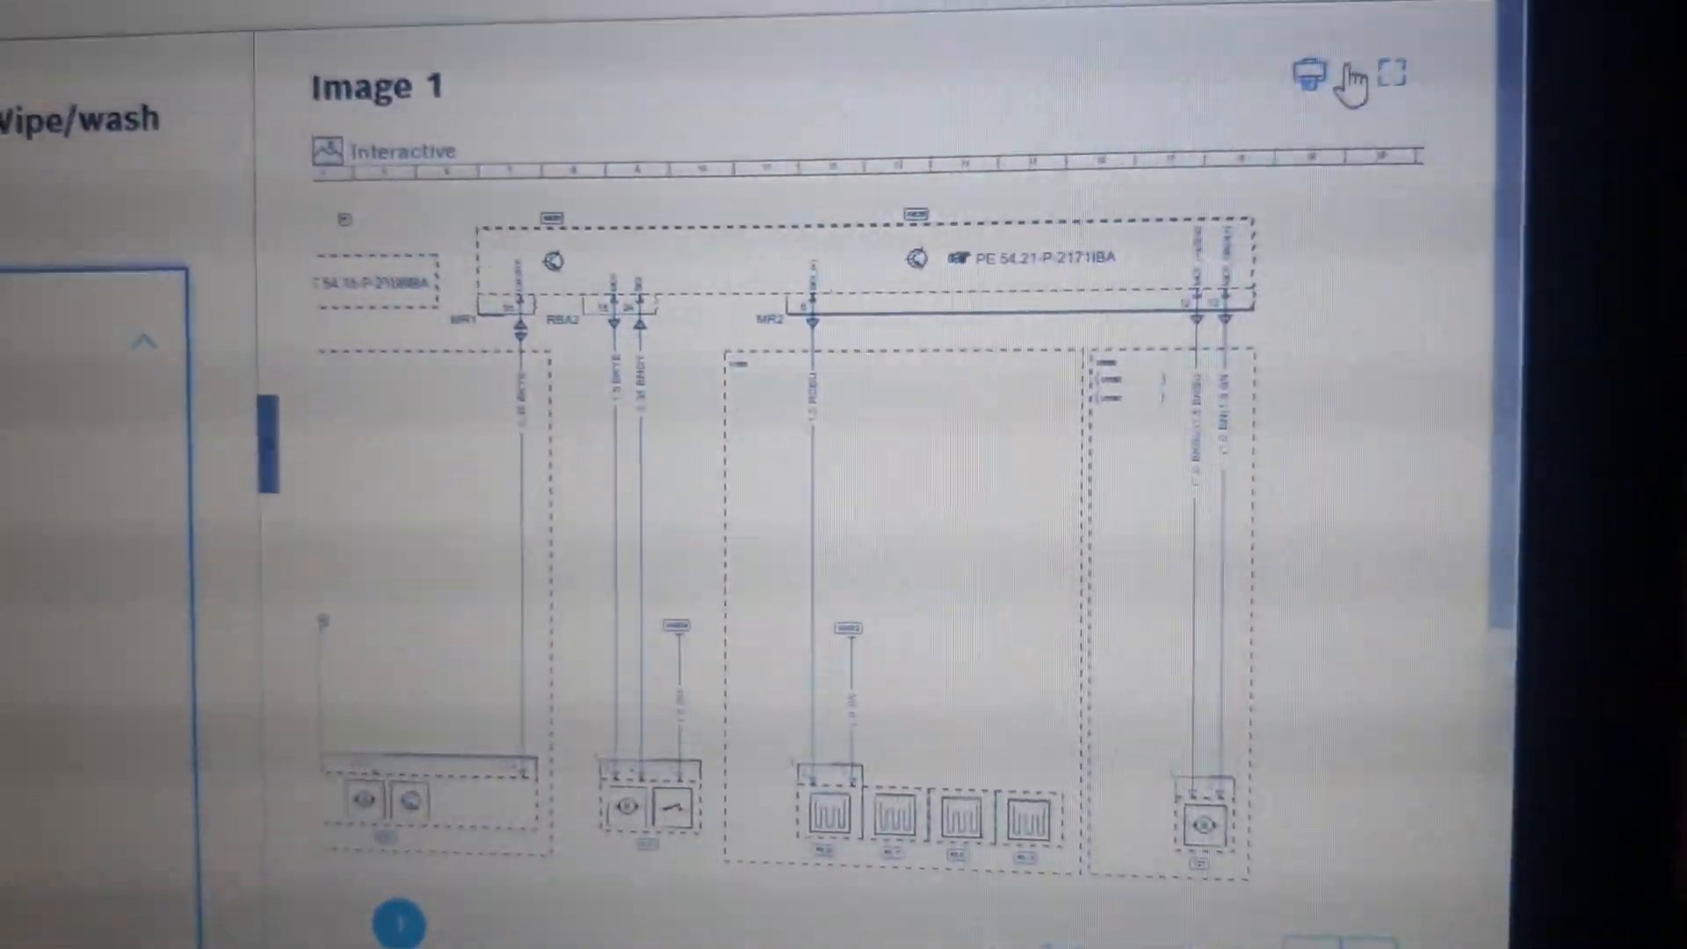
Enlarge the wipe/wash wiring diagram to full screen so MR1 and RBA2 wire colours are legible
{"action": "left_click", "coordinate": [1392, 72]}
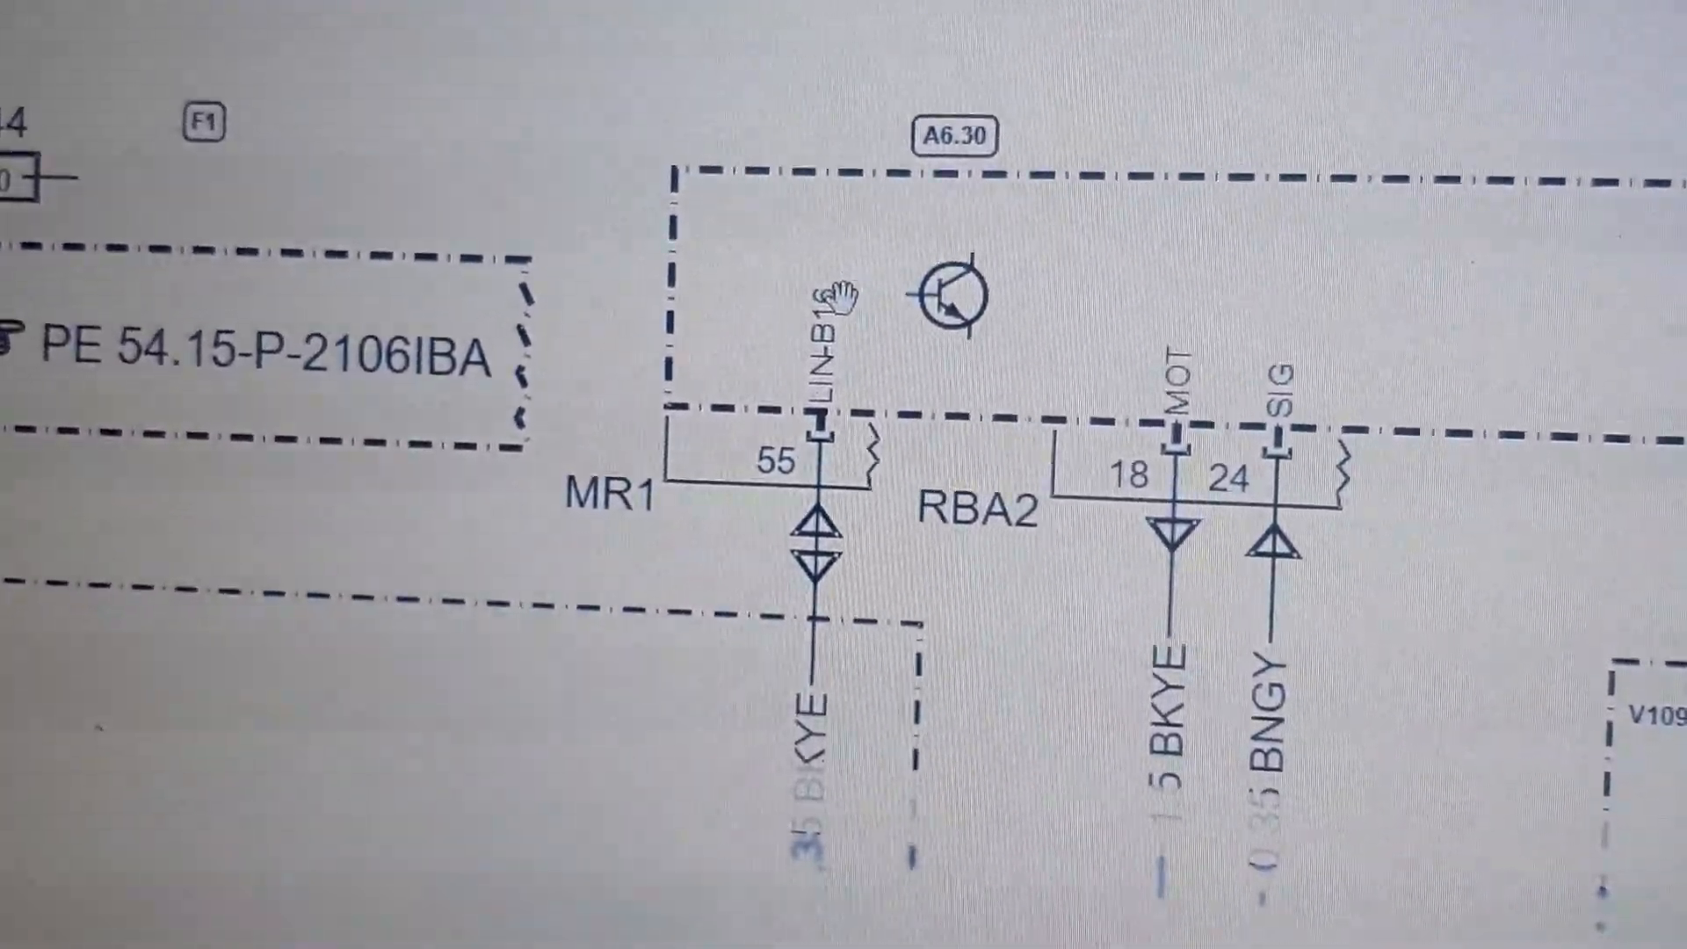
{"action": "scroll", "scroll_direction": "down", "scroll_amount": 3}
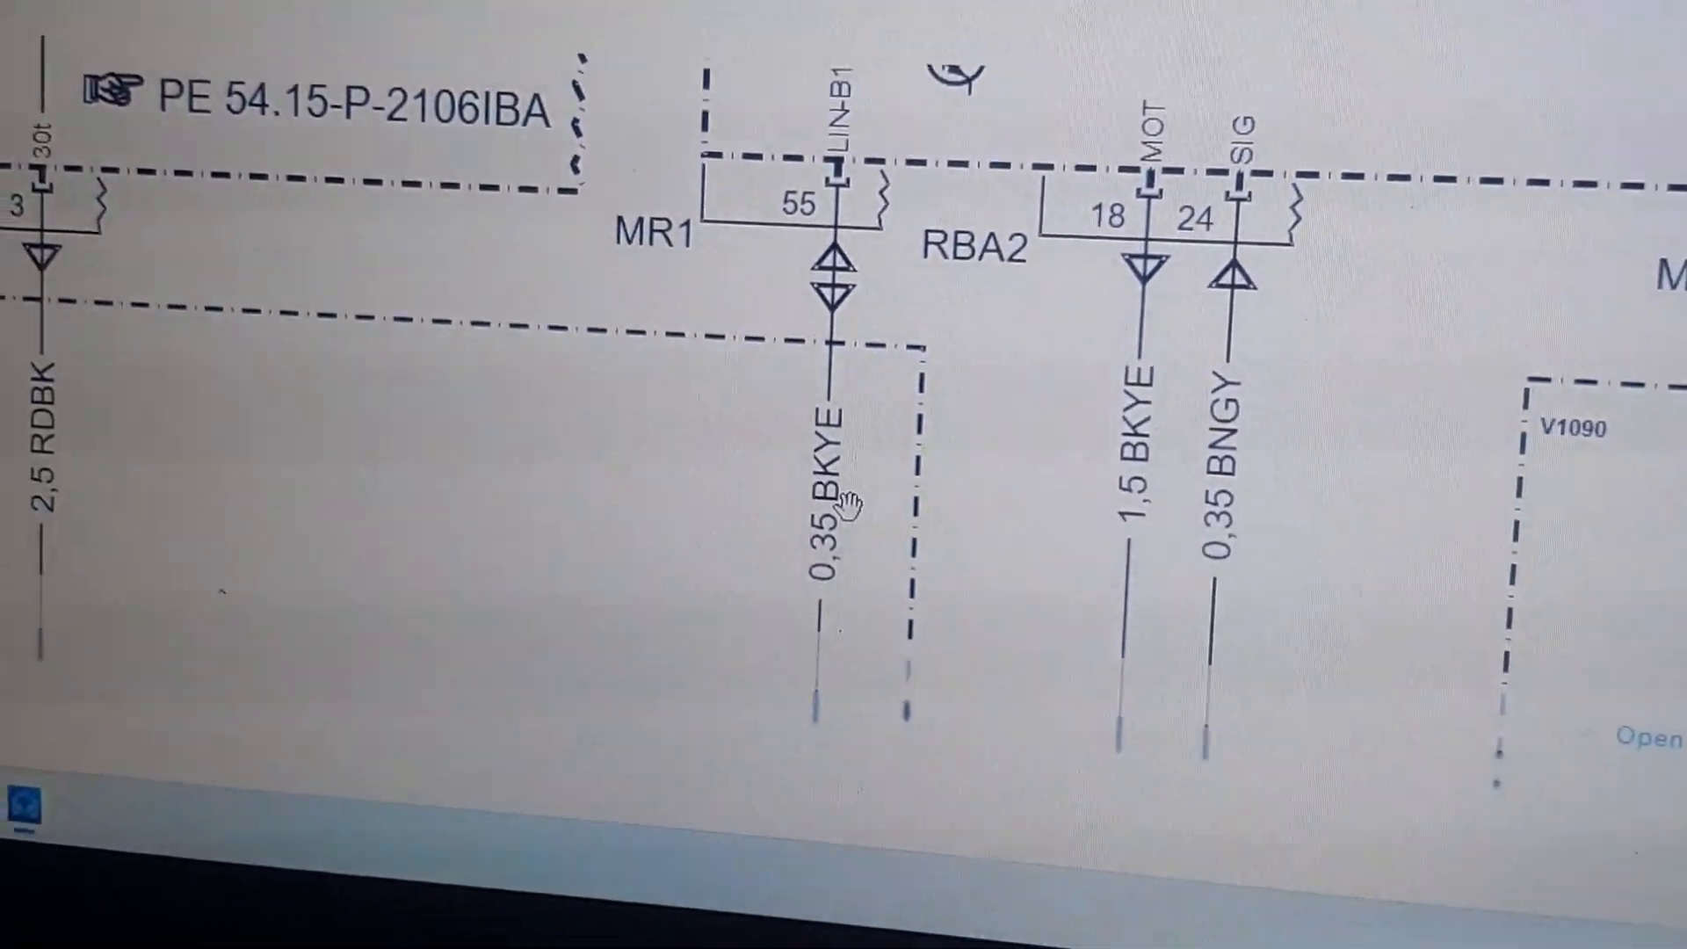
{"action": "scroll", "scroll_direction": "up", "scroll_amount": 3}
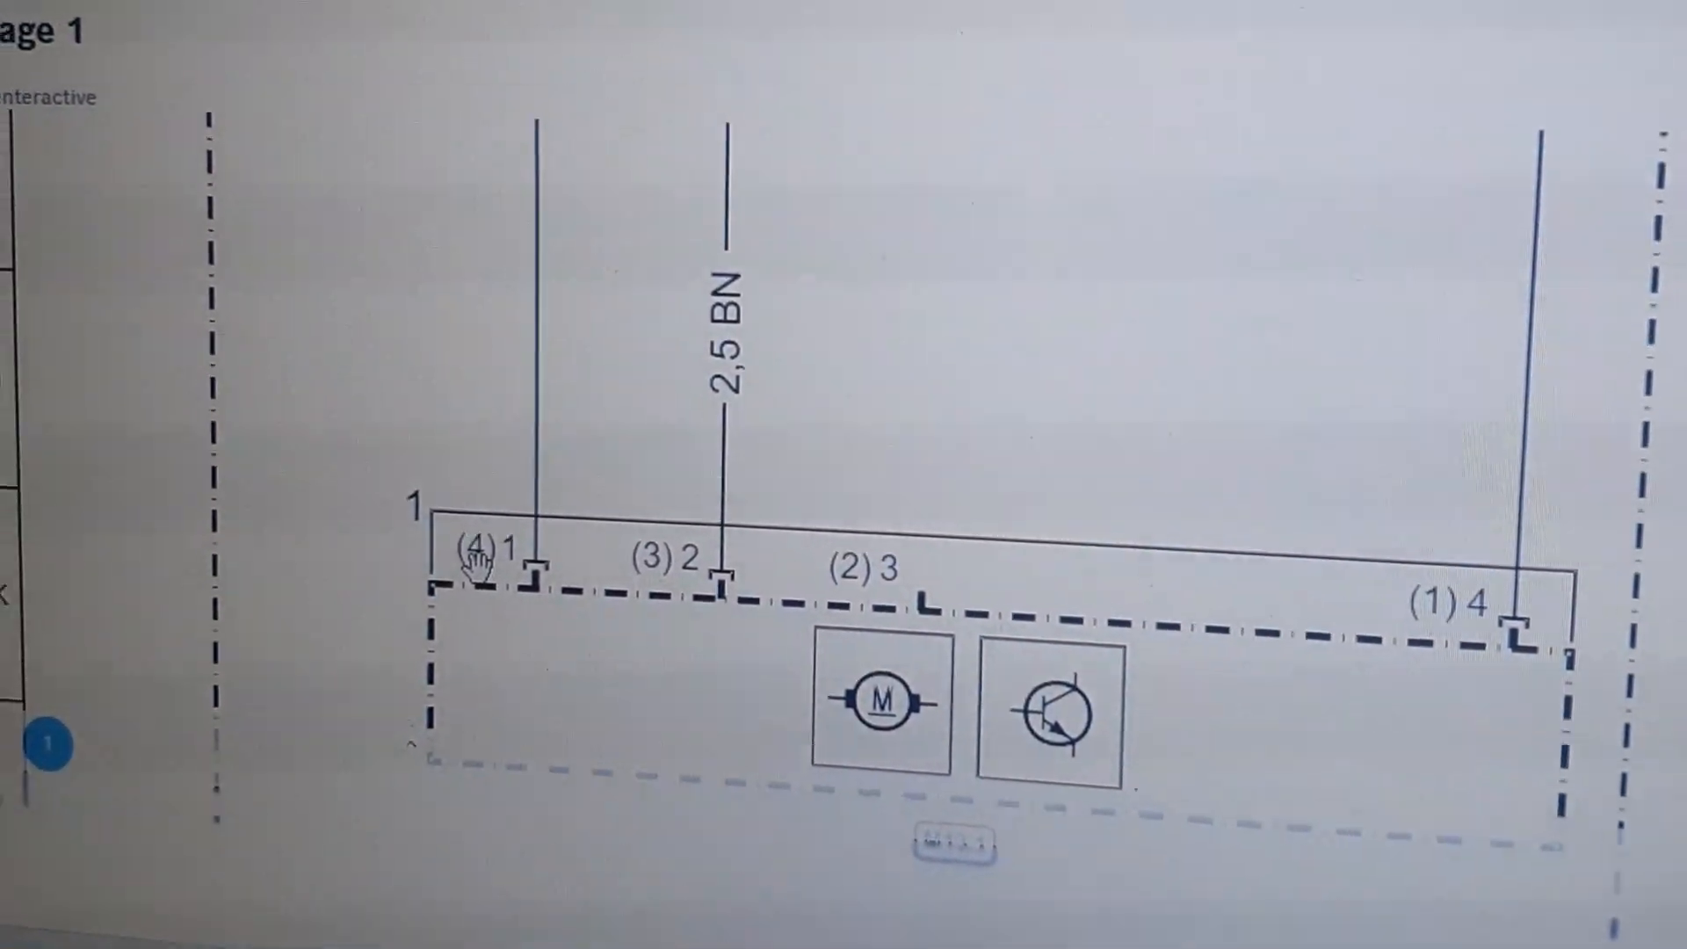
Scroll down to the wiper motor's four-pin connector with the 2,5 BN wire on pin 2
{"action": "scroll", "scroll_direction": "down", "scroll_amount": 3}
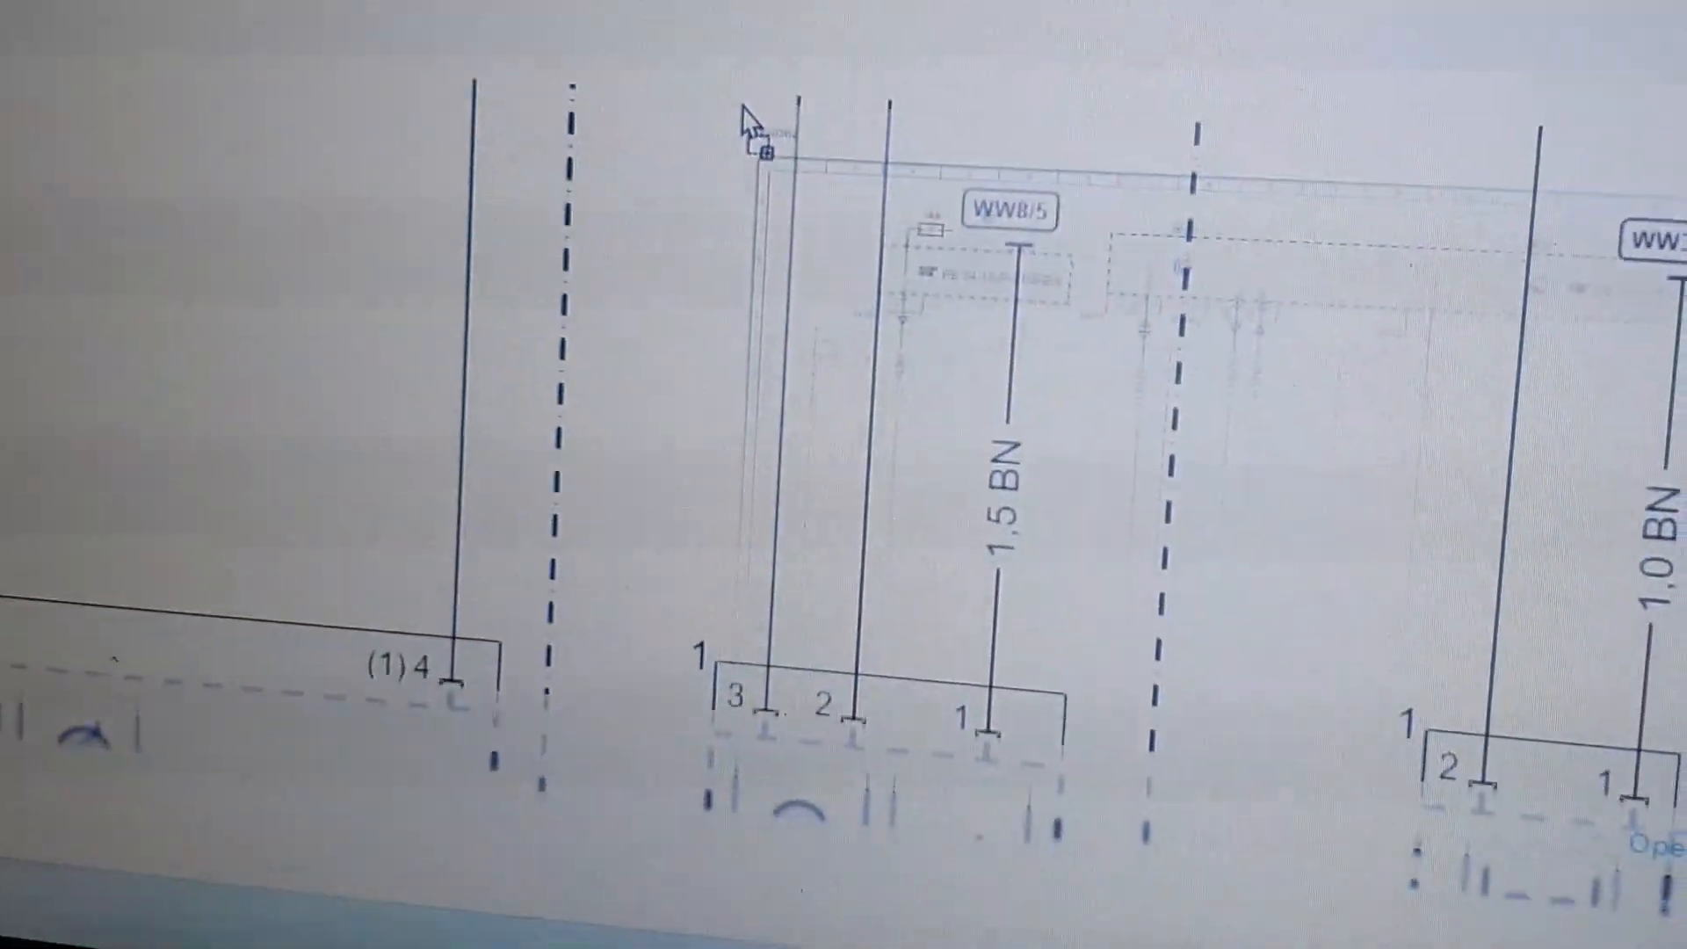
Scroll down to washer pump motor M13.4 and heater elements E6.89 and E9.17
{"action": "scroll", "scroll_direction": "down", "scroll_amount": 3}
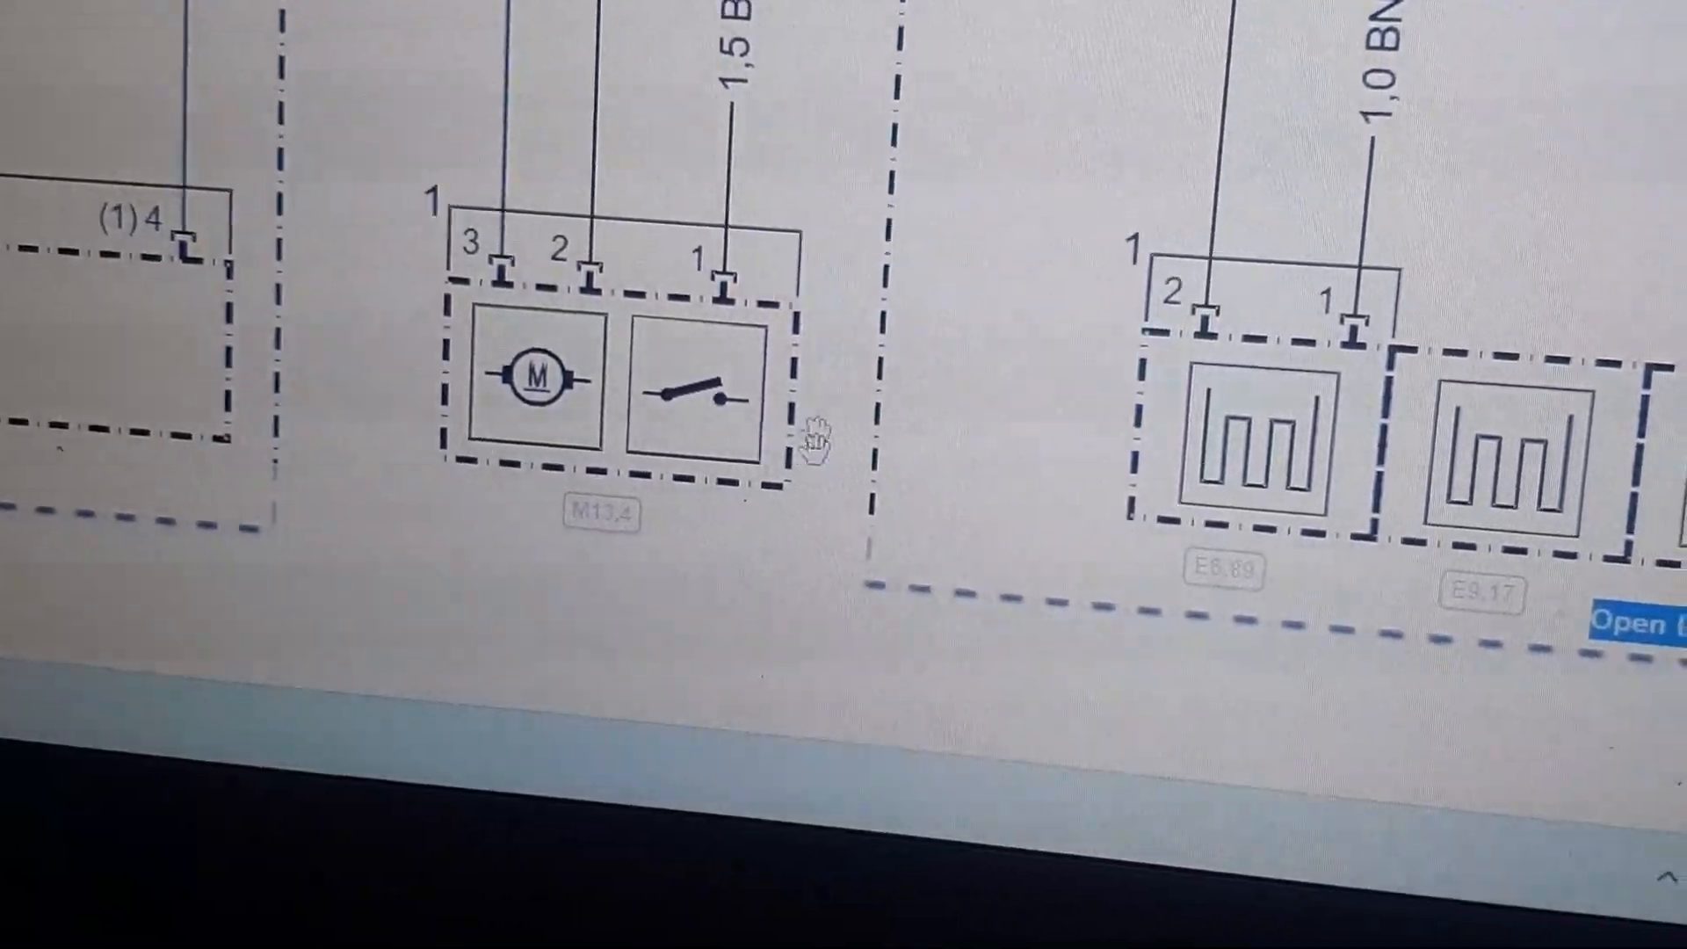
Scroll along to heater elements E6.91 and E9.18 and the two-pin motor Y27
{"action": "scroll", "scroll_direction": "down", "scroll_amount": 3}
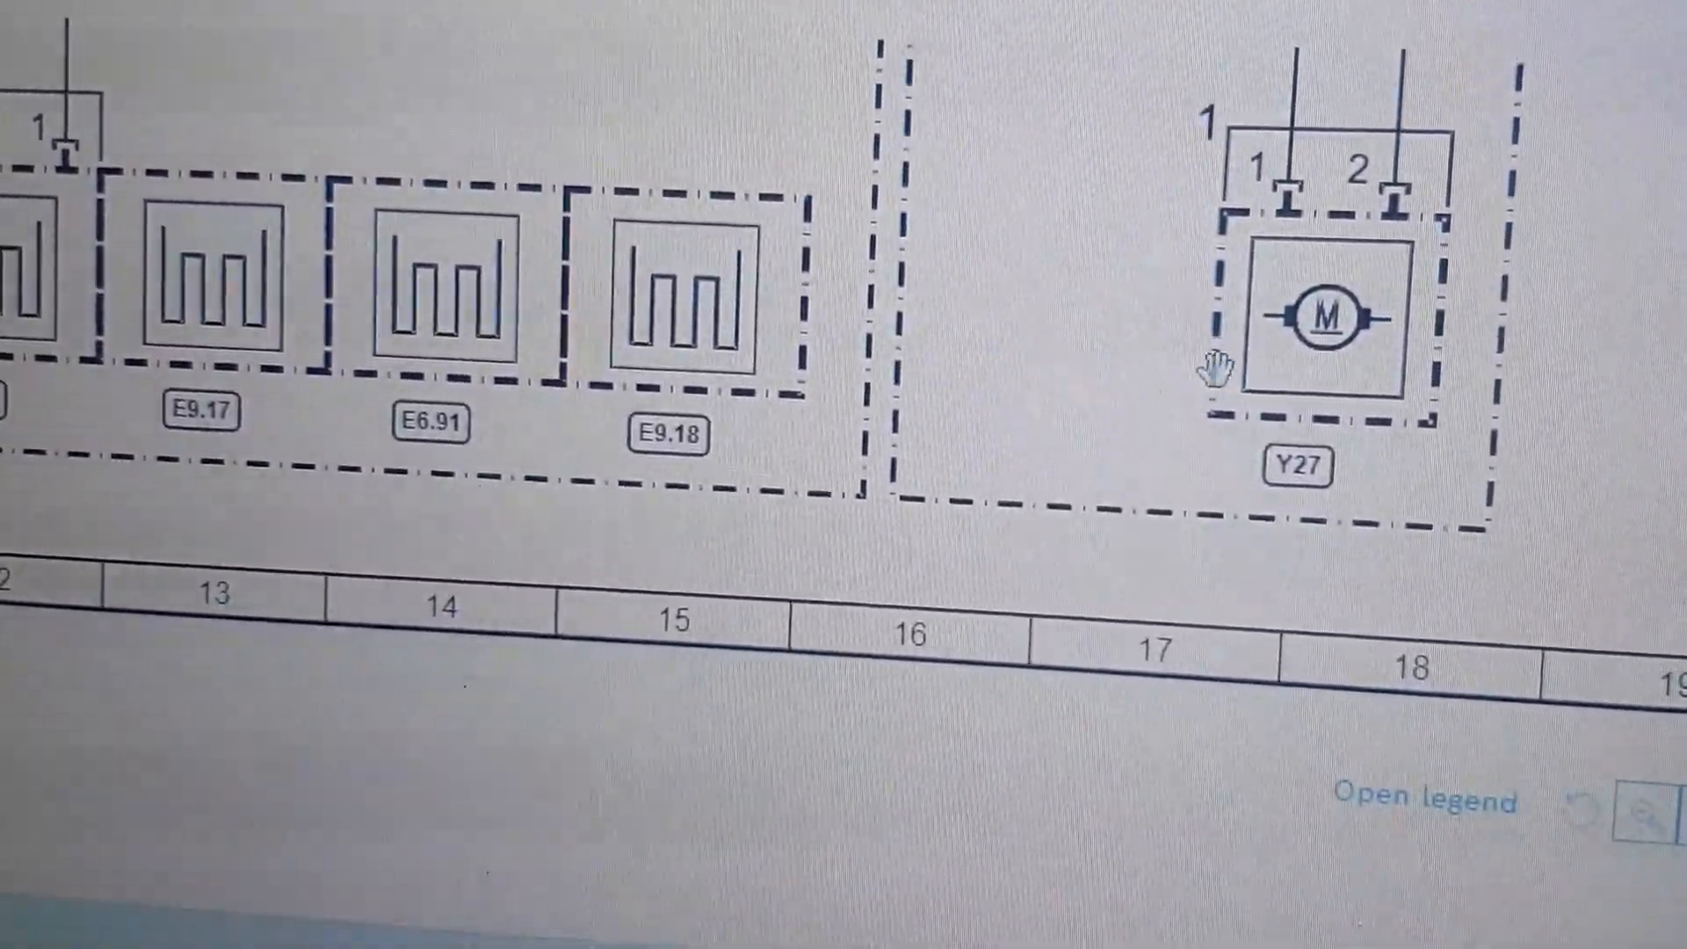
{"action": "scroll", "scroll_direction": "down", "scroll_amount": 3}
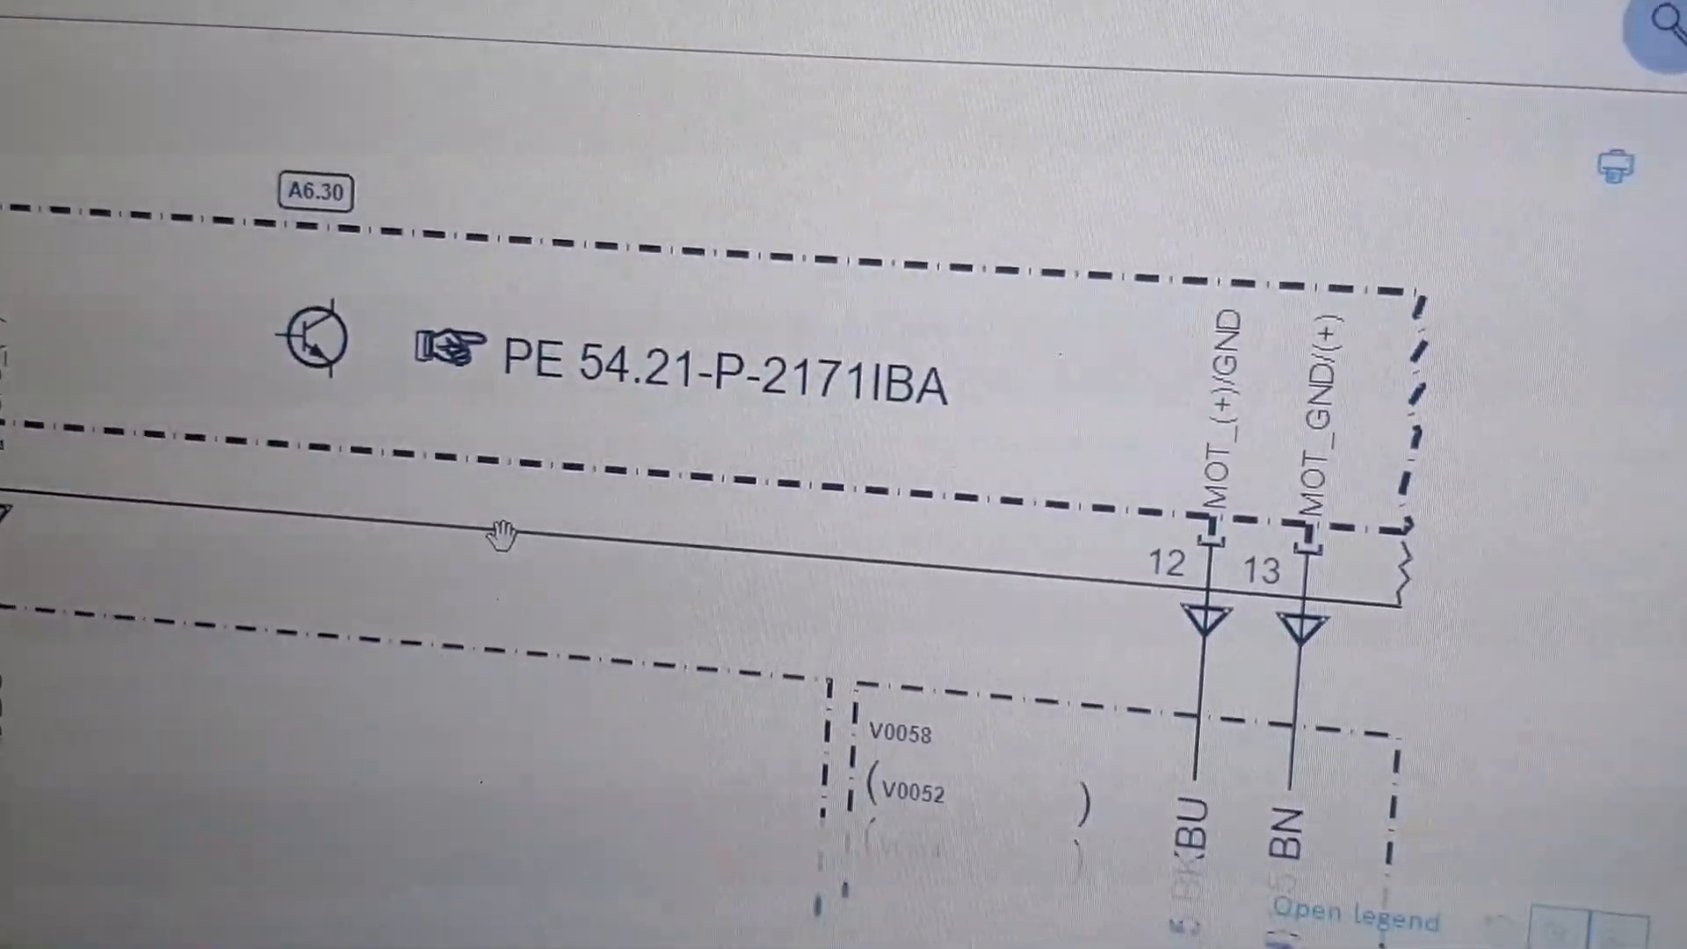
Bring the phone diagram to the BK YE 0.35 LIN wire from the SAM into MR1 pin 55
{"action": "scroll", "scroll_direction": "down", "scroll_amount": 3}
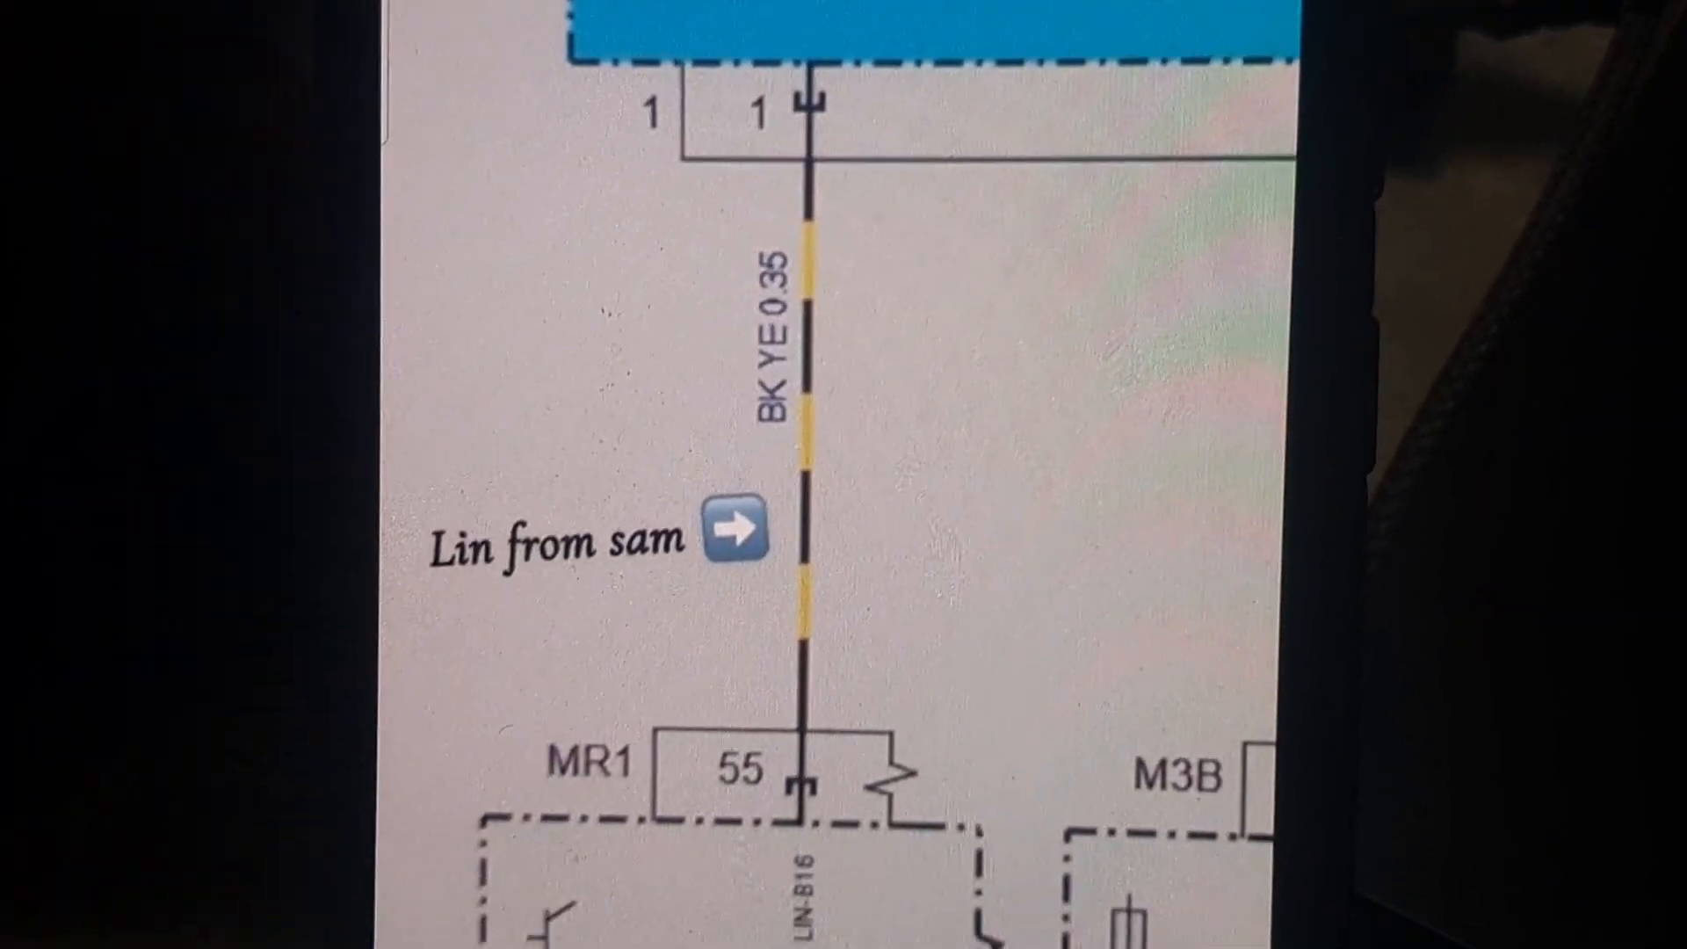
{"action": "scroll", "scroll_direction": "down", "scroll_amount": 3}
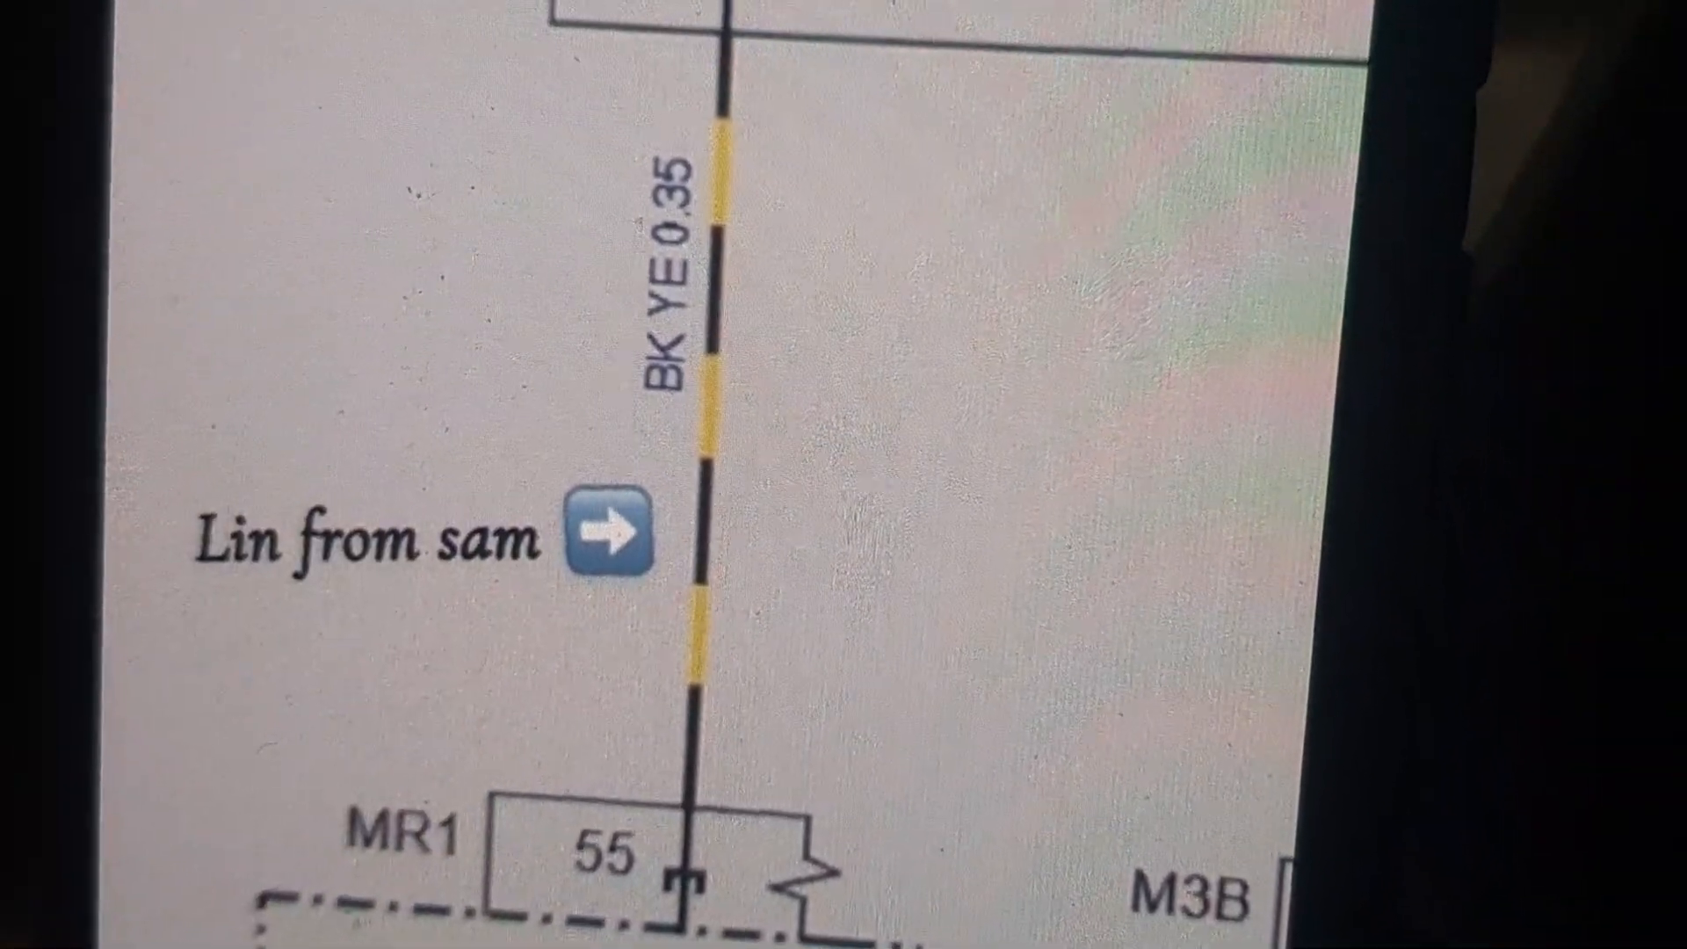
{"action": "scroll", "scroll_direction": "down", "scroll_amount": 3}
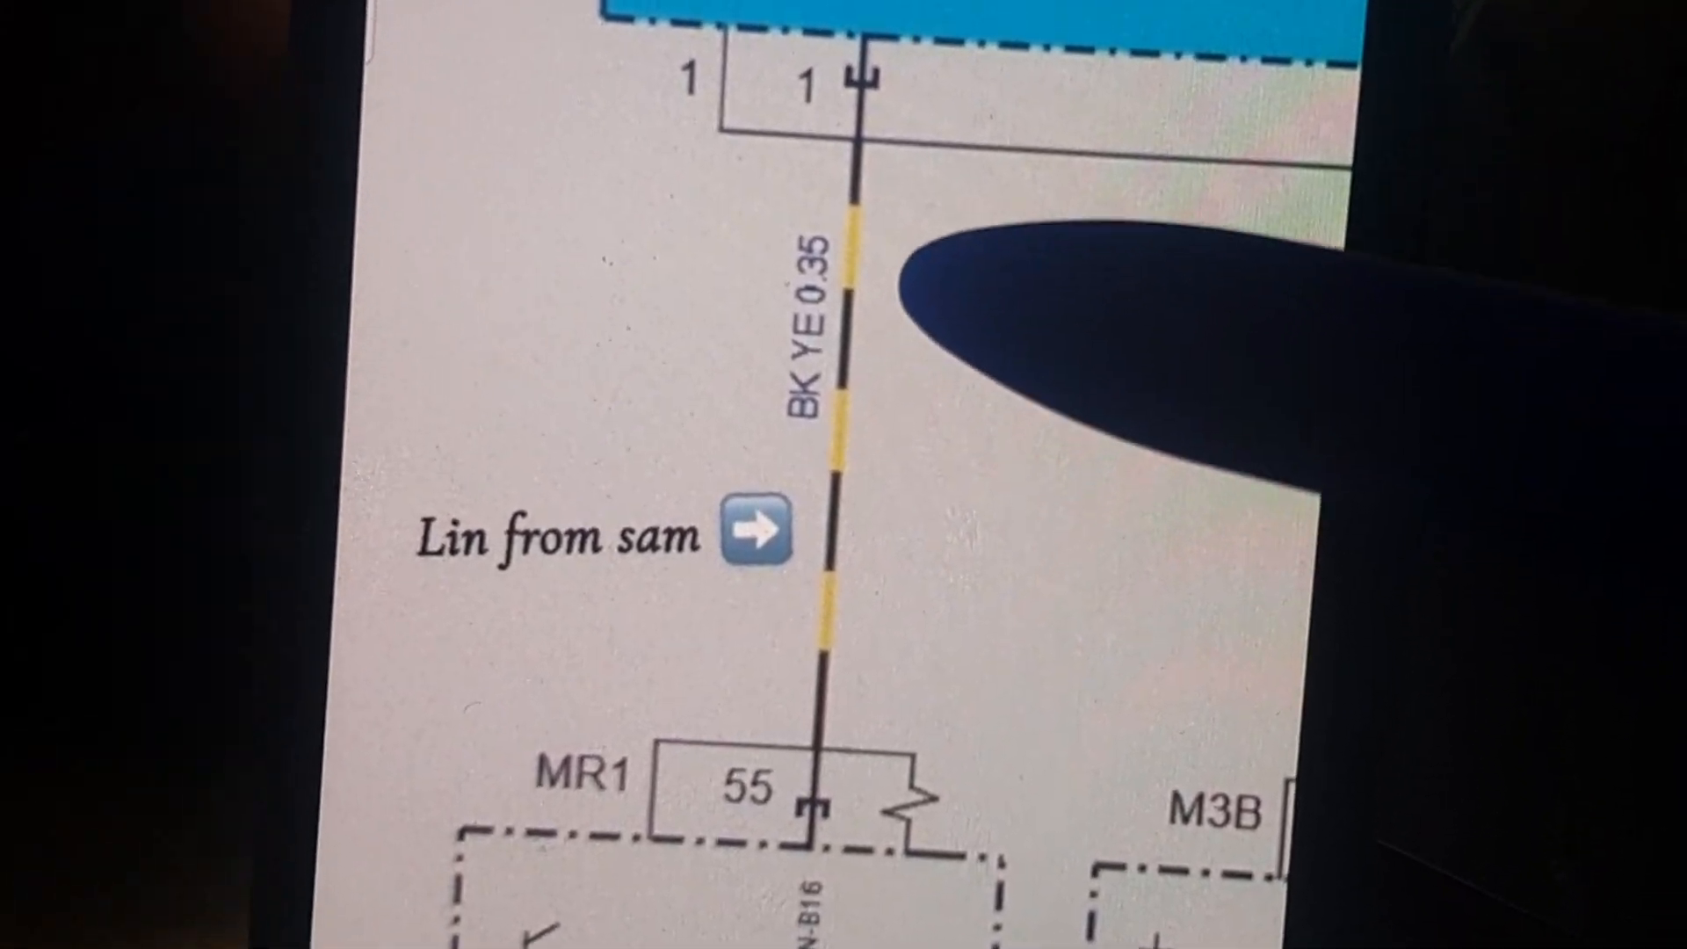
{"action": "scroll", "scroll_direction": "down", "scroll_amount": 3}
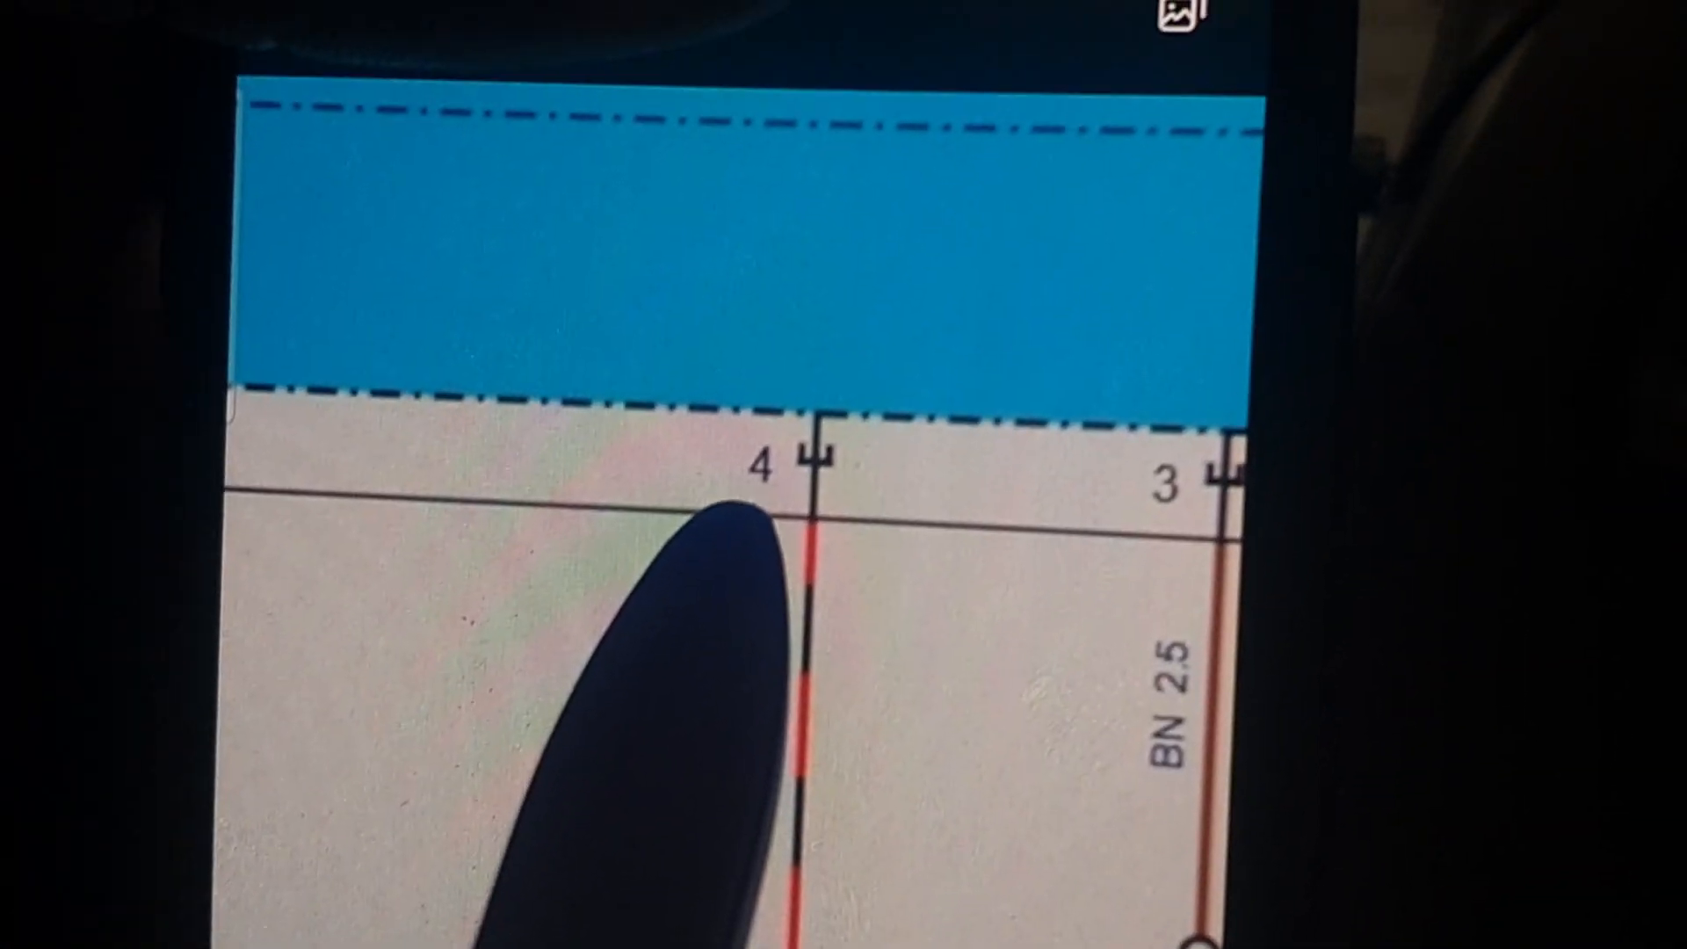
Move to the pin 4 wire on the phone image, then return to module A6.30 in the ESI[tronic] diagram
{"action": "scroll", "scroll_direction": "down", "scroll_amount": 3}
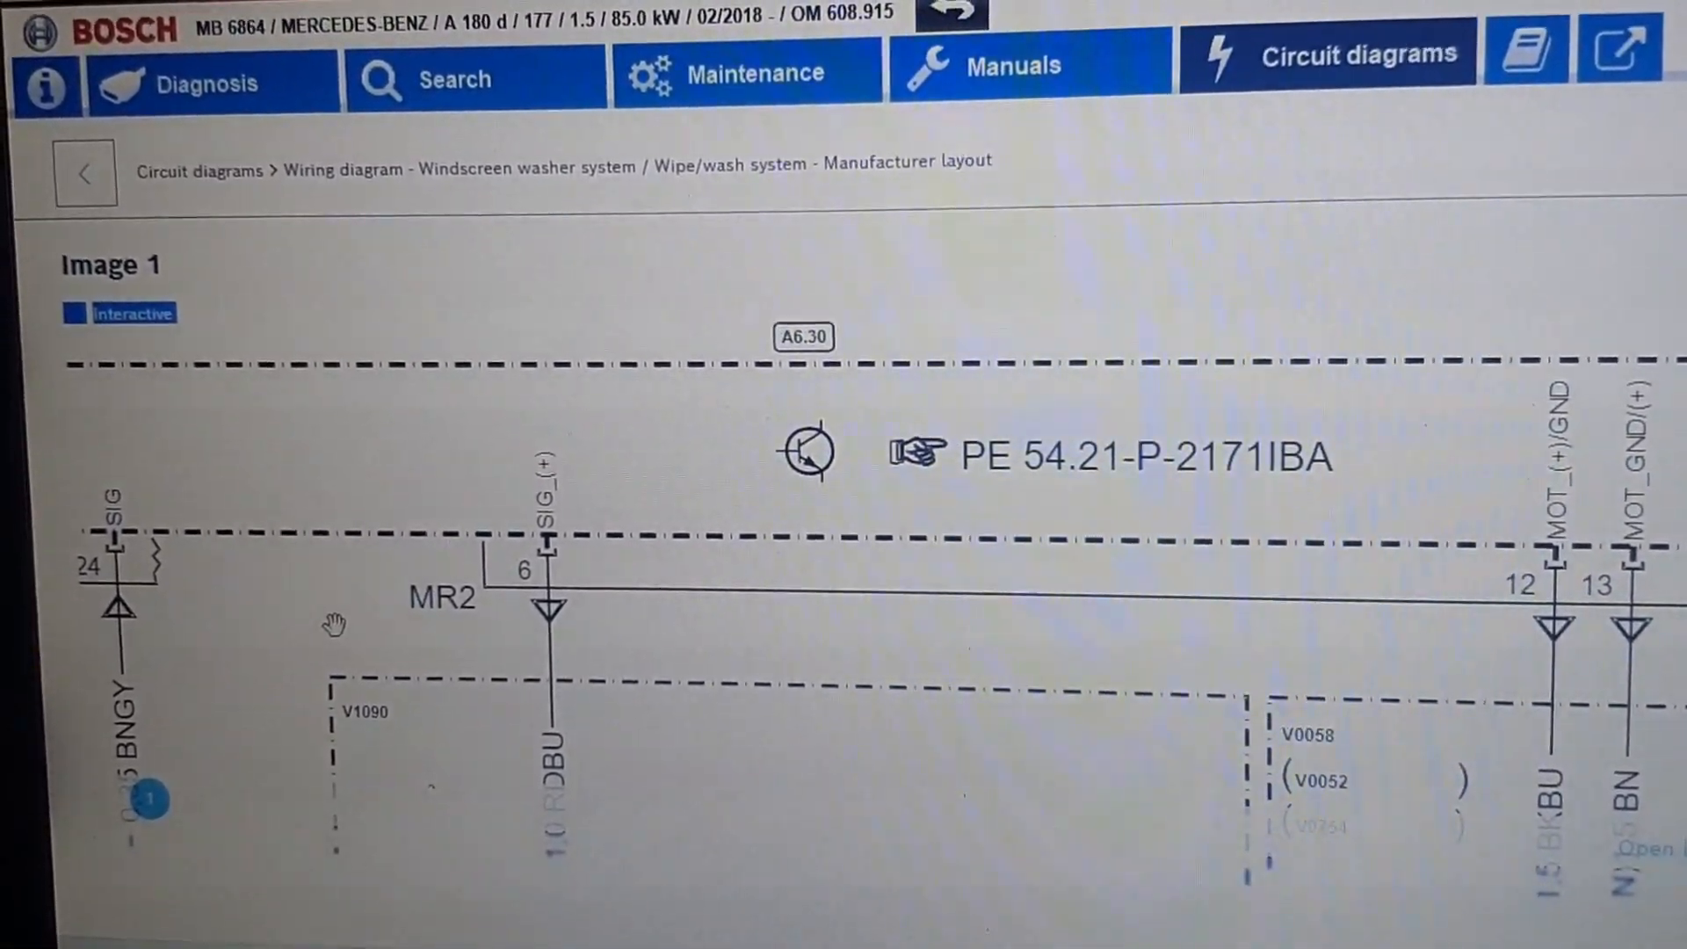
{"action": "scroll", "scroll_direction": "down", "scroll_amount": 3}
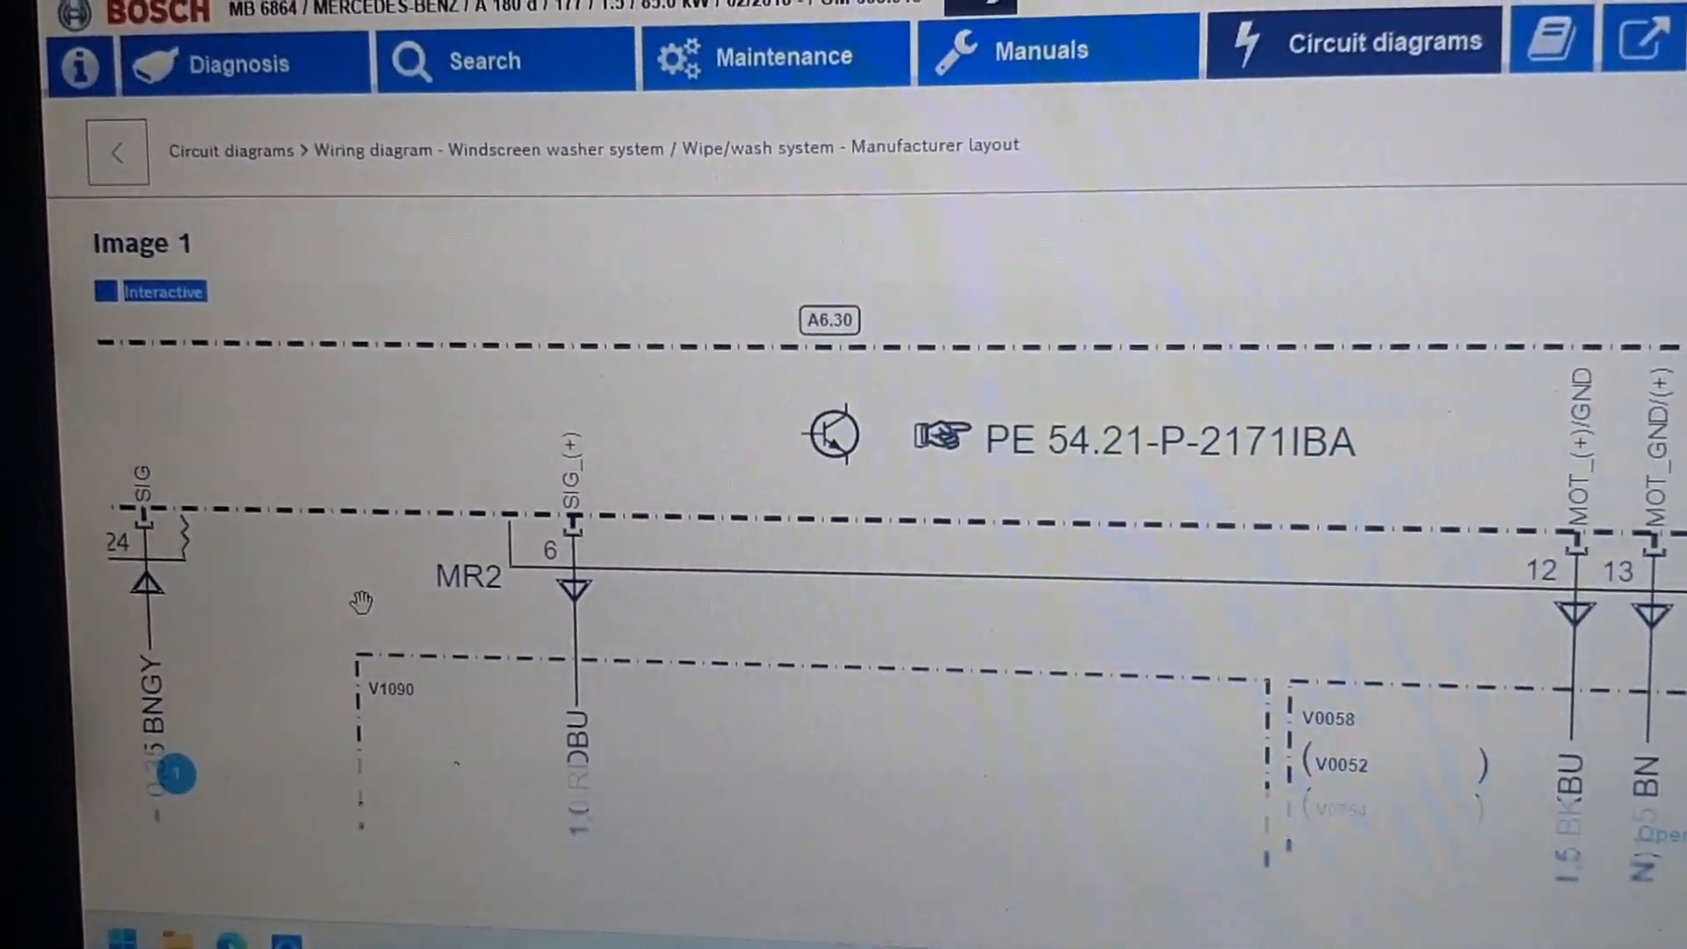